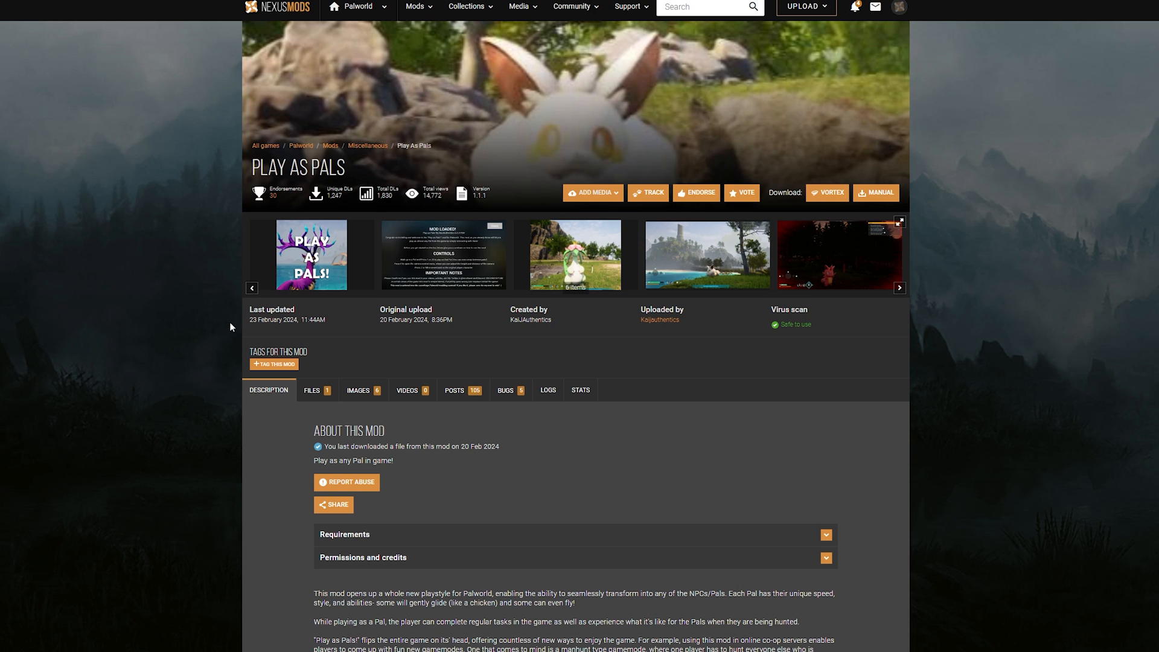
mouse_move(232, 327)
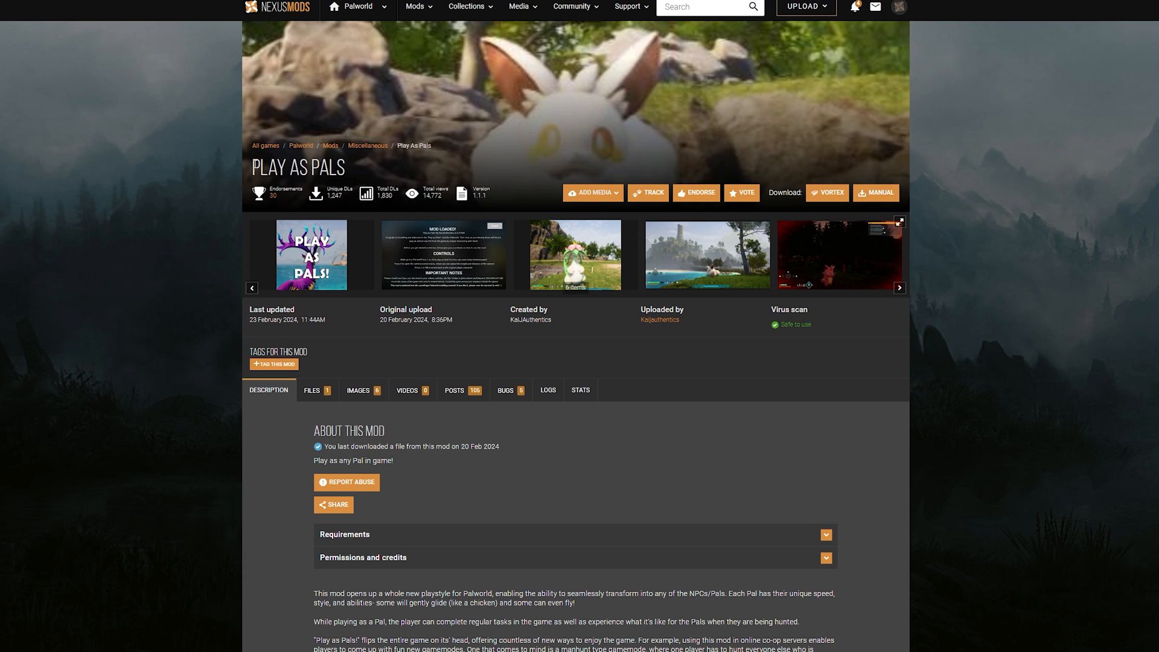
- Browse the Steam library page for Palworld, scrolling through its content
left_click(575, 255)
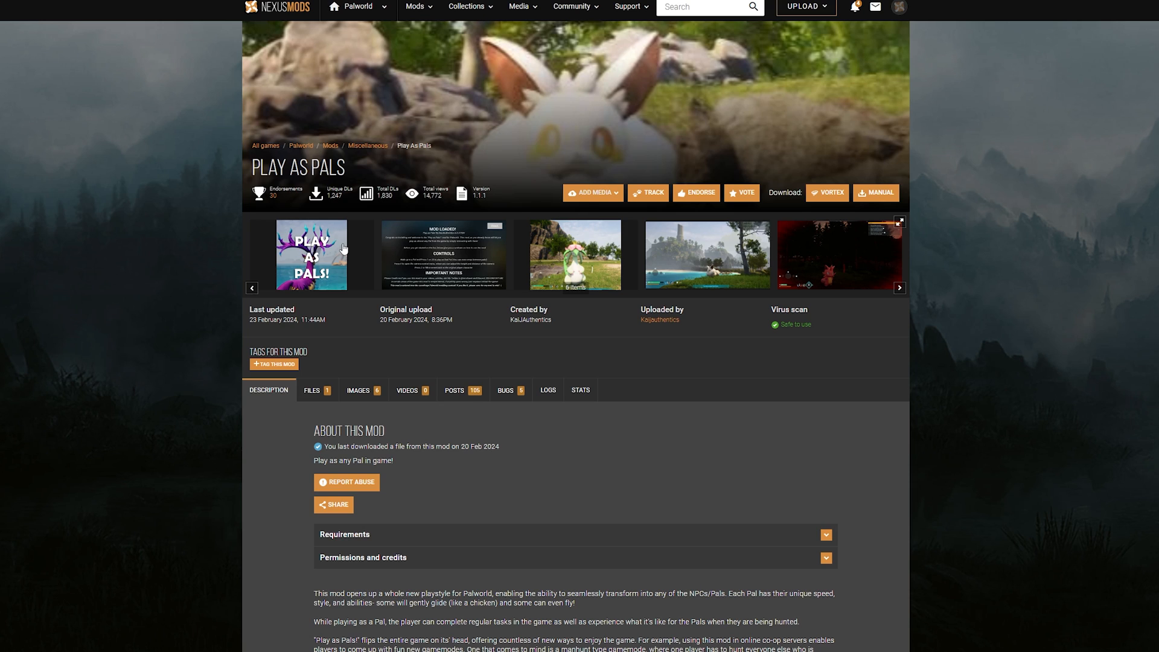
mouse_move(510, 390)
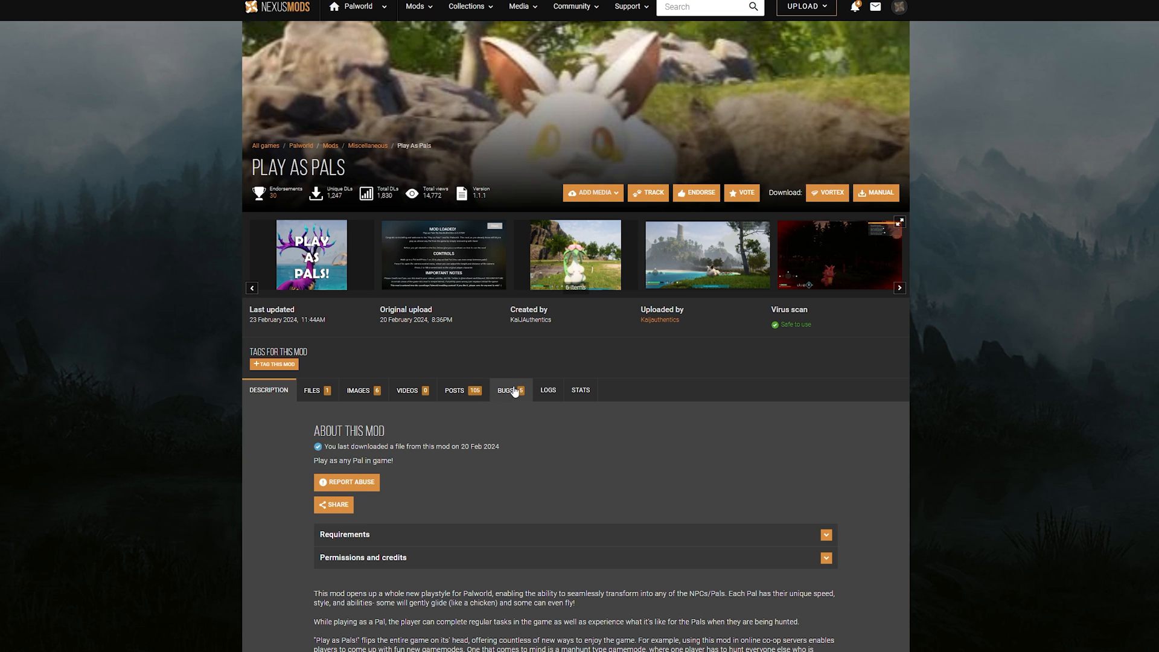
scroll("down", 3)
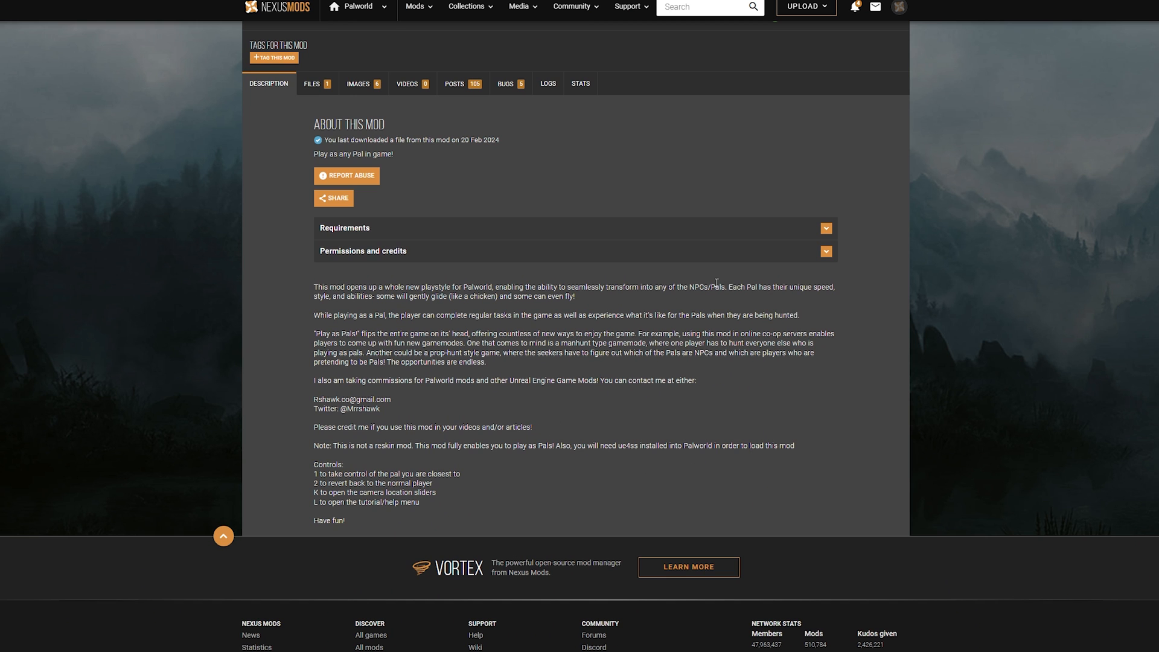
mouse_move(392, 469)
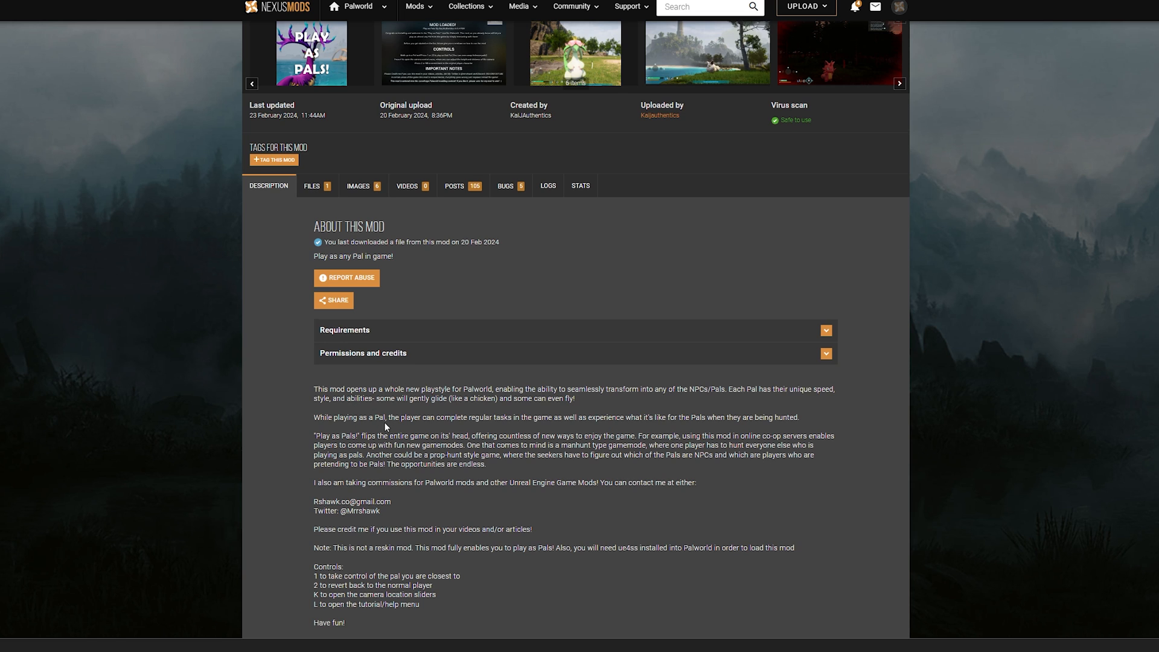
scroll("down", 3)
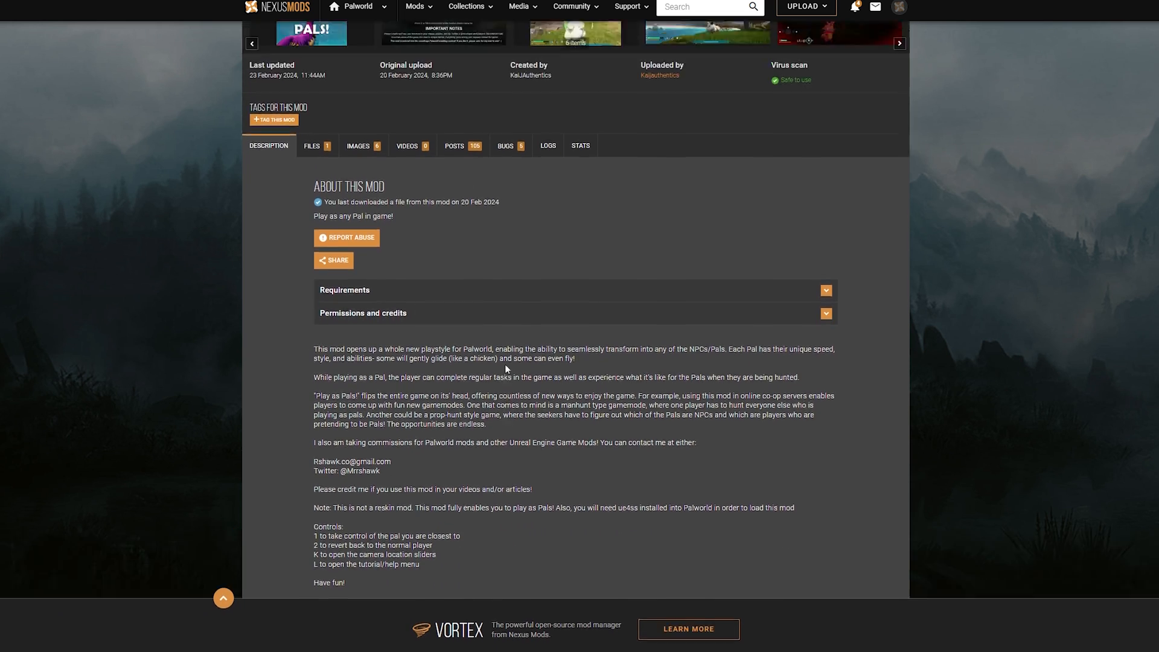
scroll("up", 3)
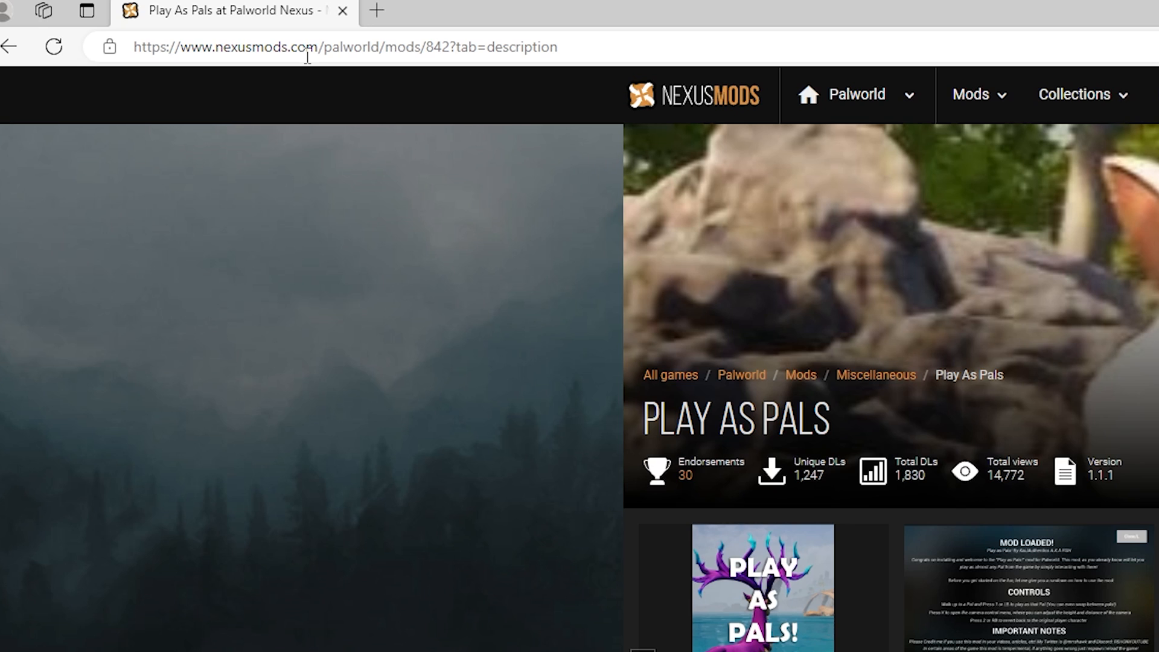
scroll("down", 3)
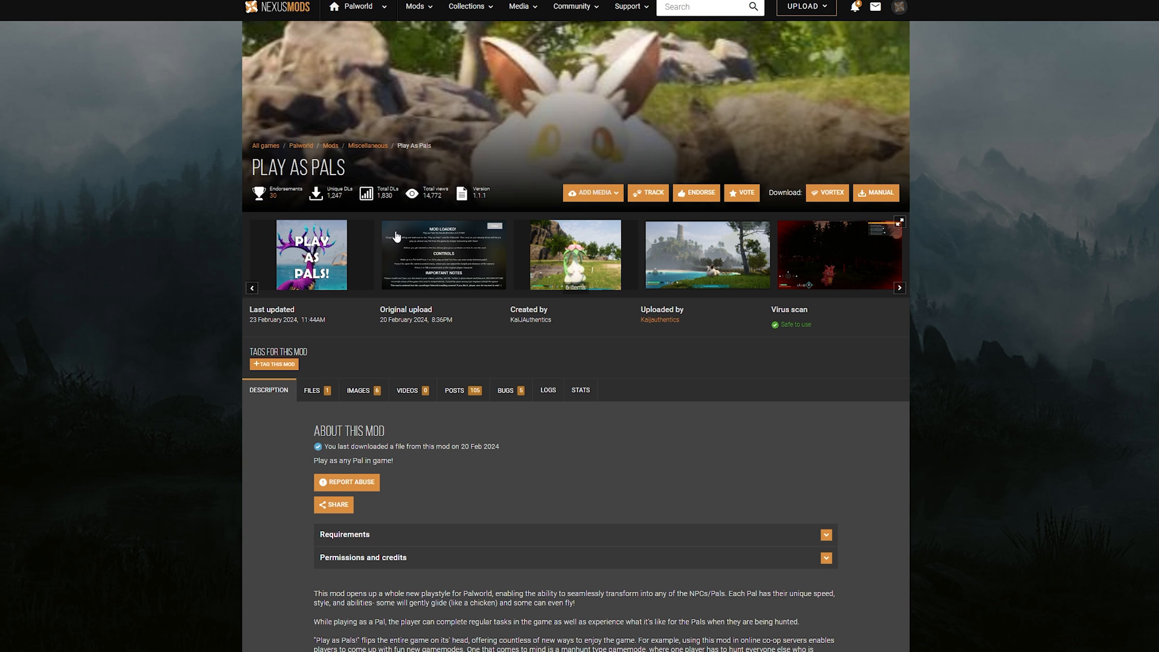
mouse_move(251, 145)
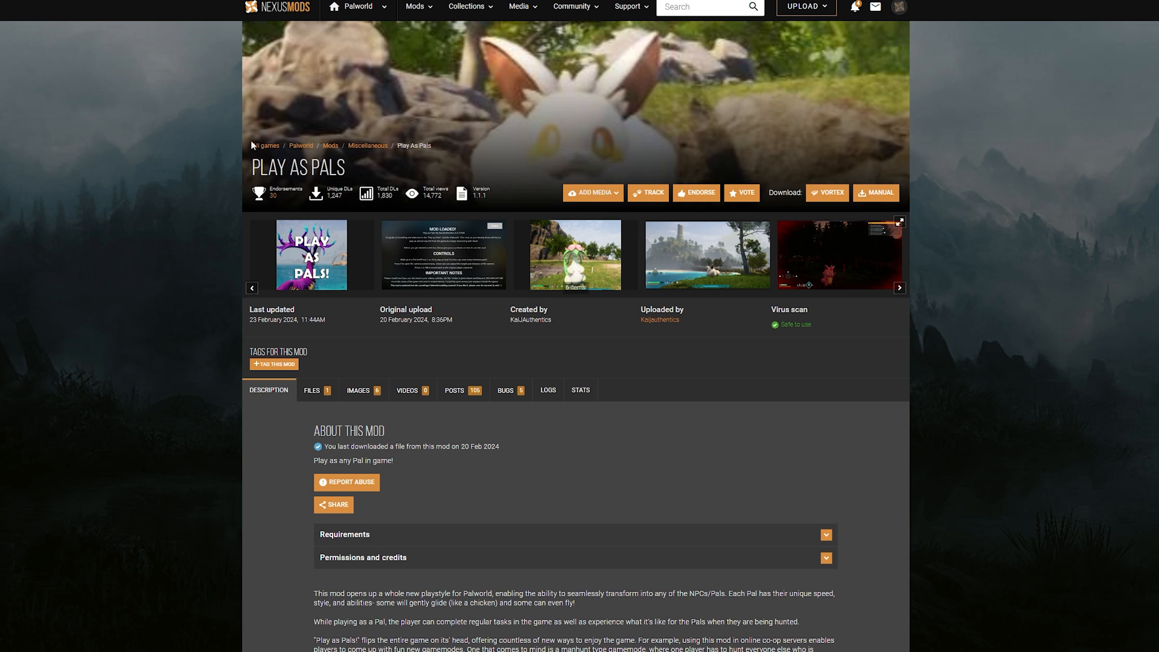
mouse_move(390, 297)
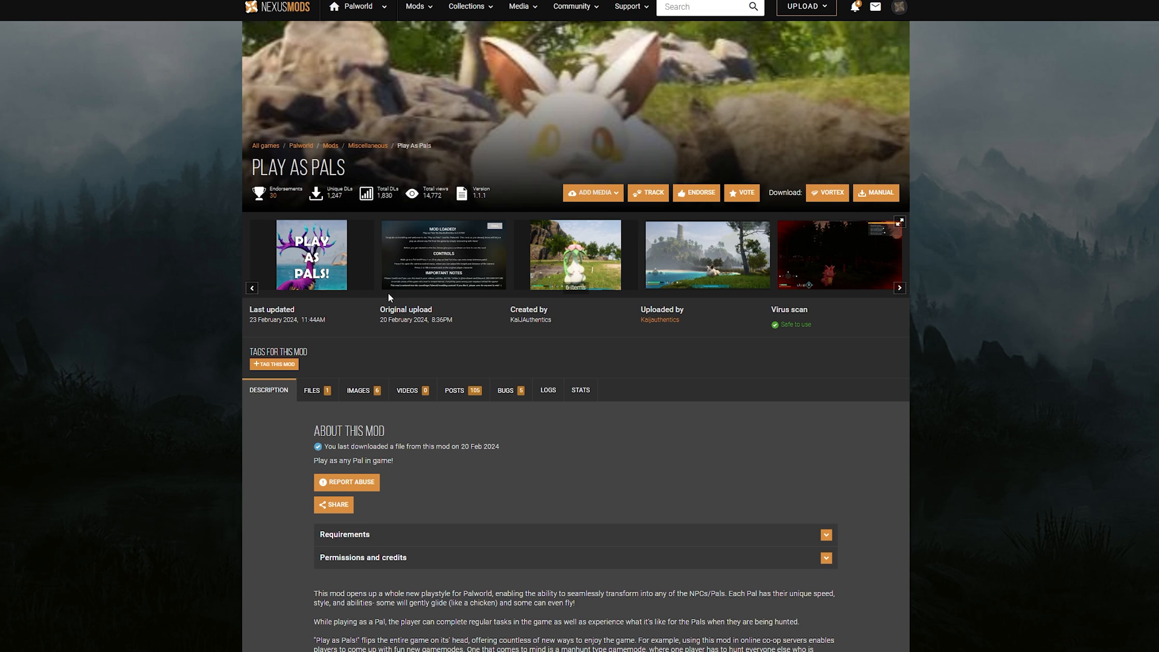
scroll("down", 3)
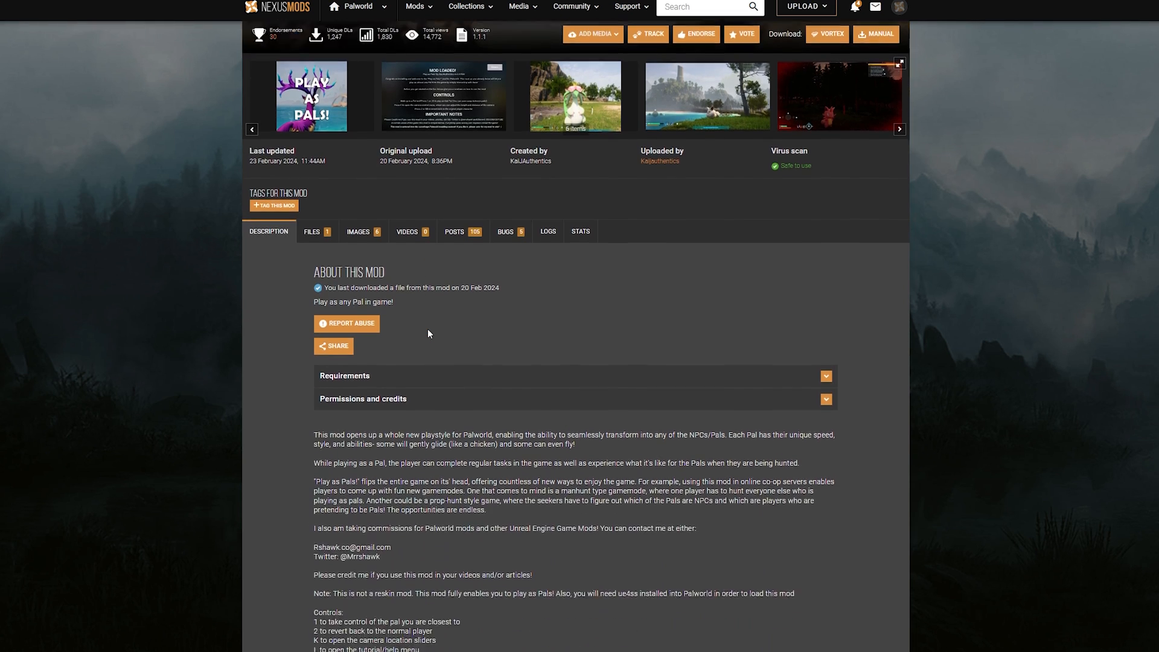
scroll("down", 3)
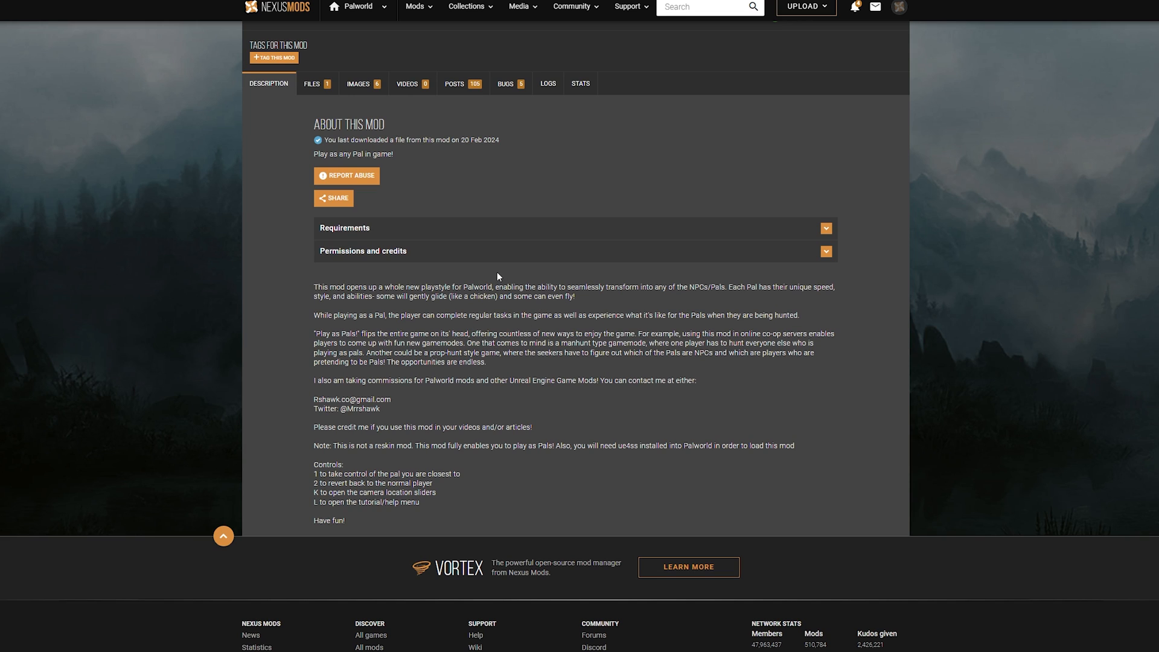
mouse_move(403, 314)
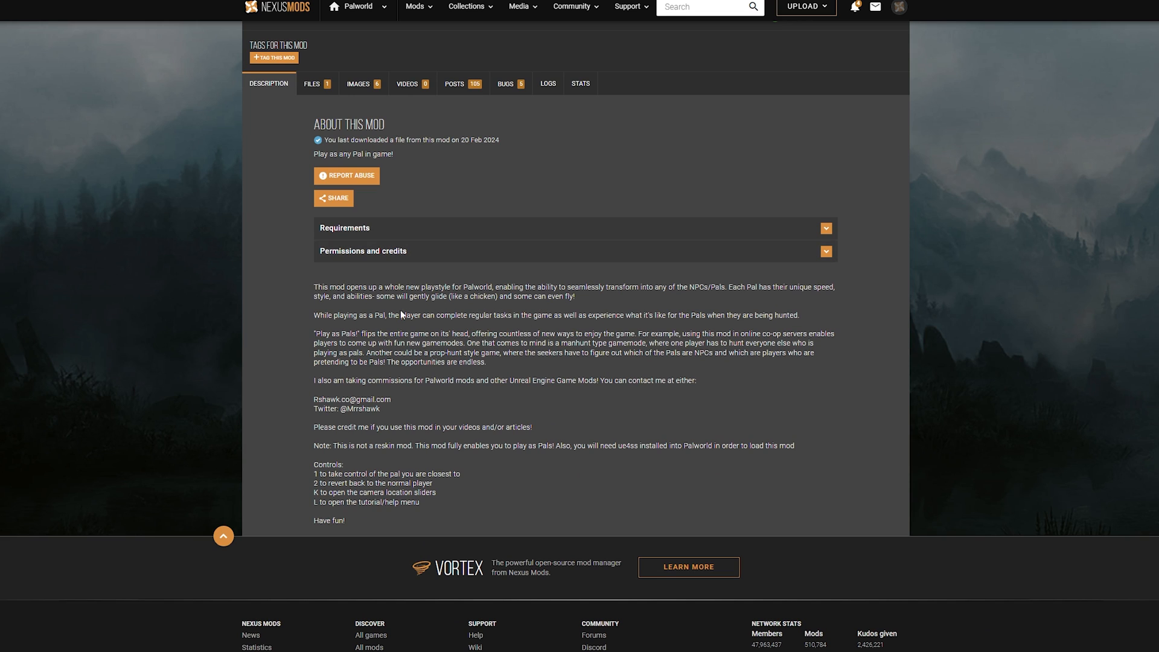
mouse_move(518, 382)
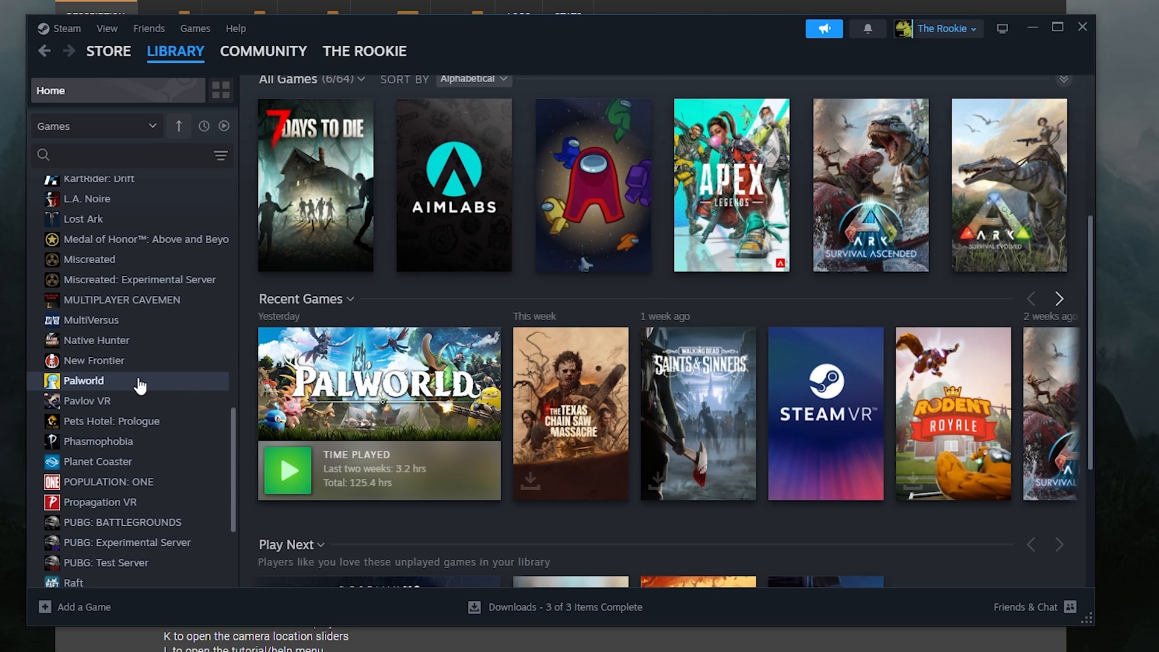
- Open Palworld's local install folder via Manage > Browse local files and minimize it
right_click(83, 380)
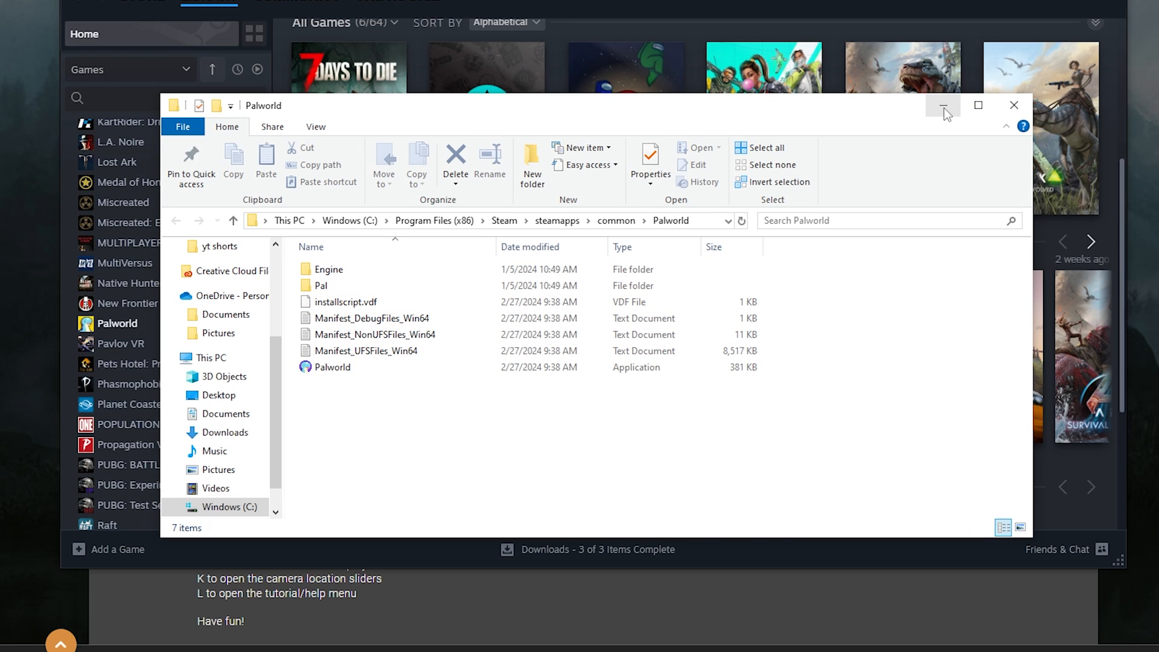
left_click(942, 105)
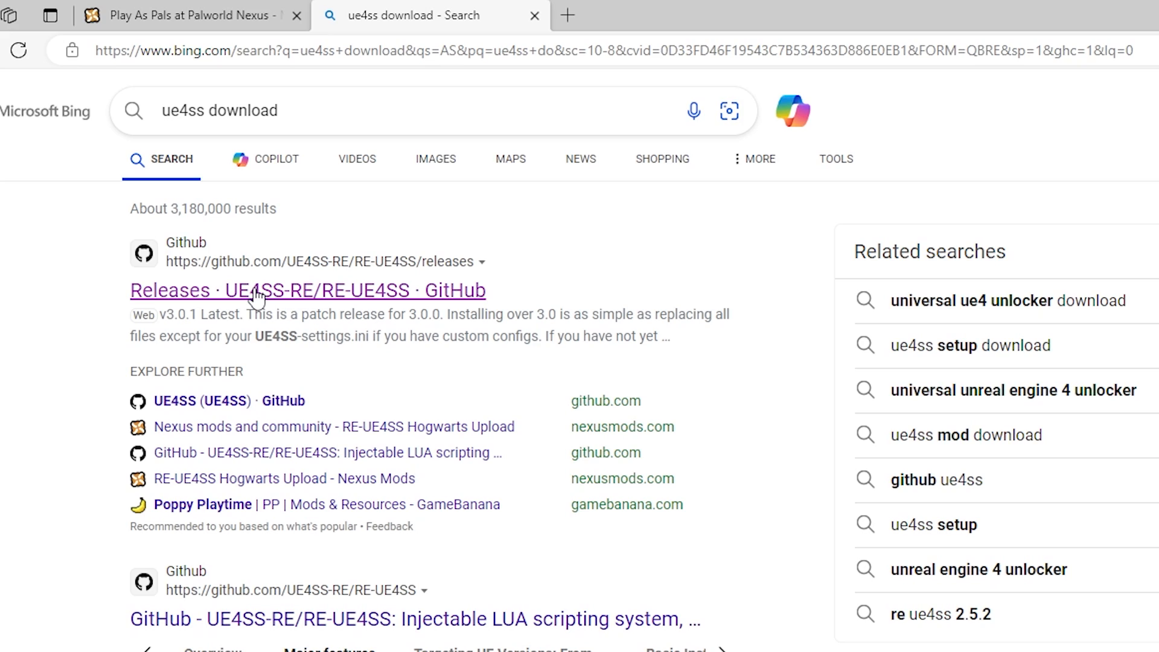
- Open the UE4SS-RE/RE-UE4SS Releases result and scroll to the v3.0.1 Assets list with UE4SS_v3.0.1.zip
left_click(308, 290)
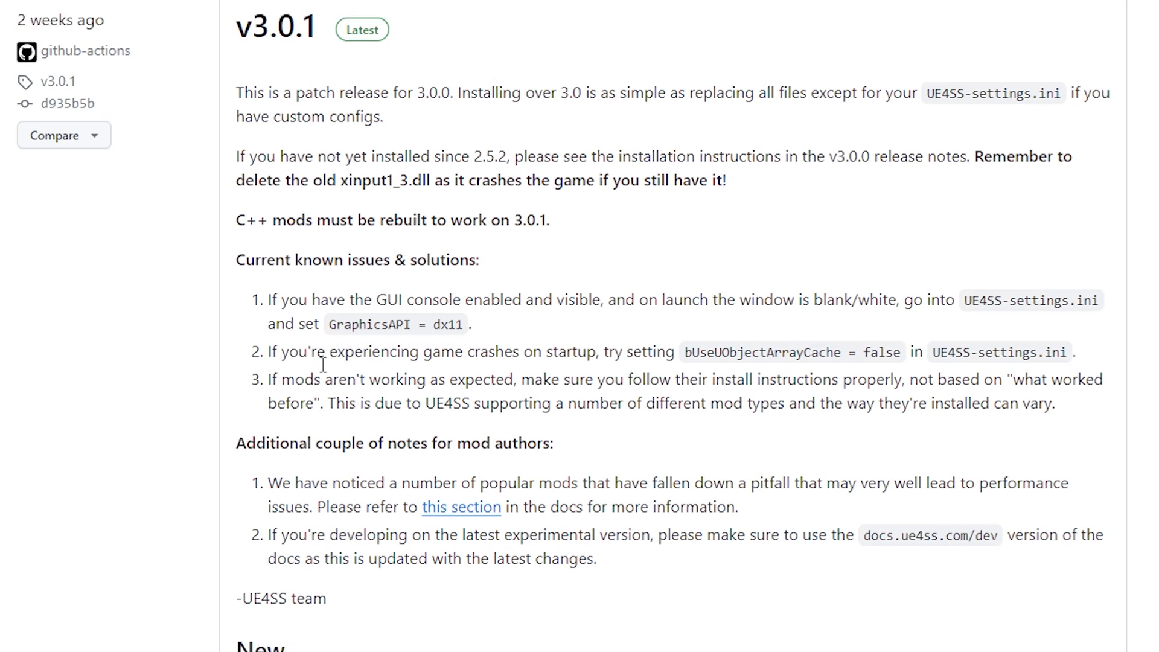
scroll("down", 3)
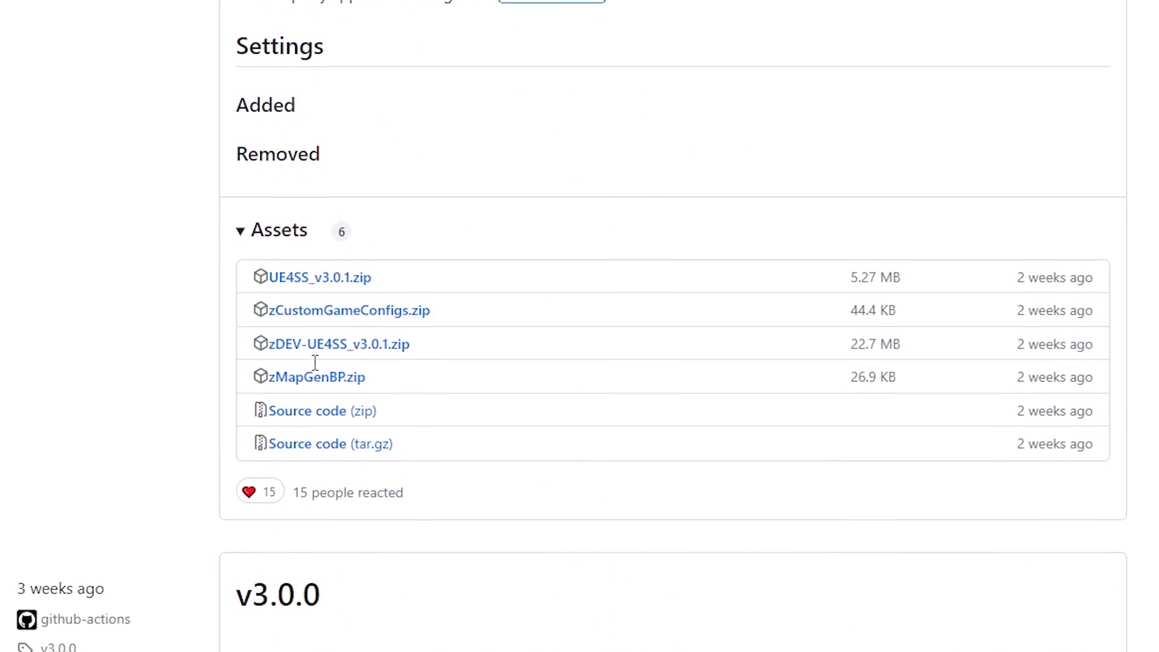
scroll("down", 3)
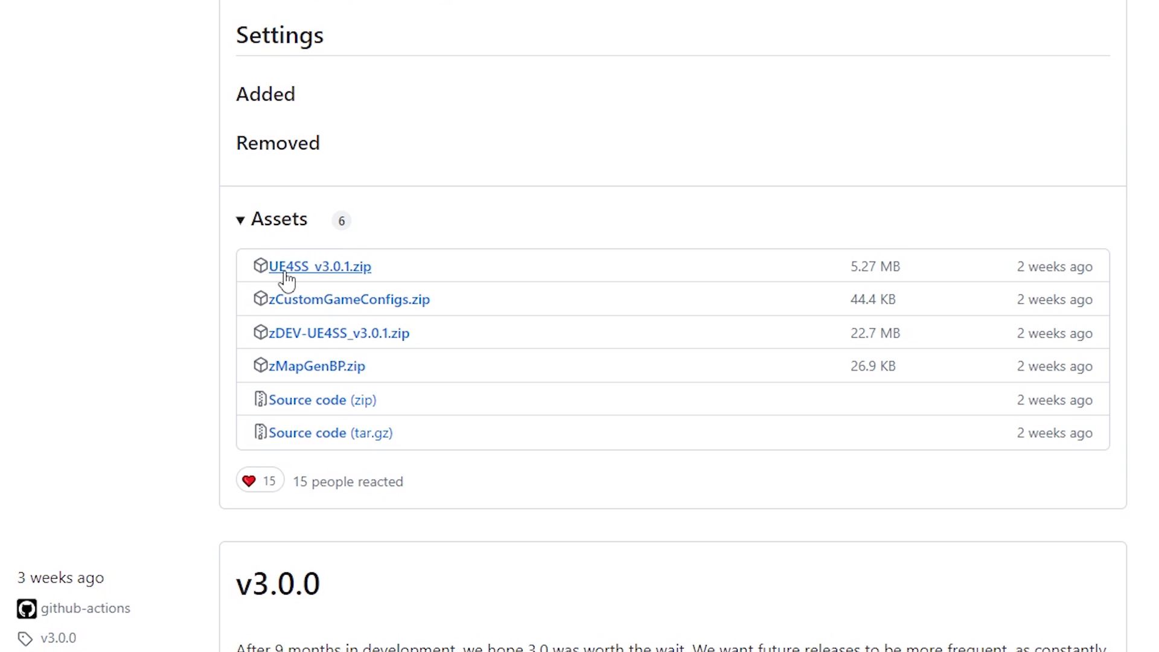
mouse_move(333, 280)
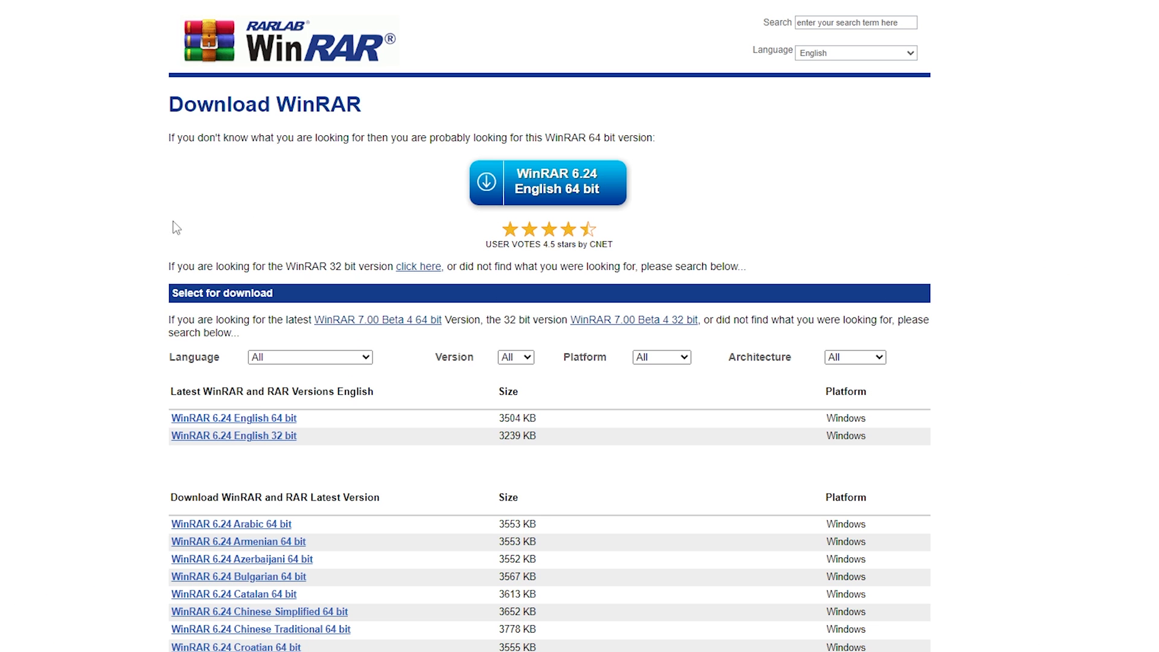
mouse_move(87, 319)
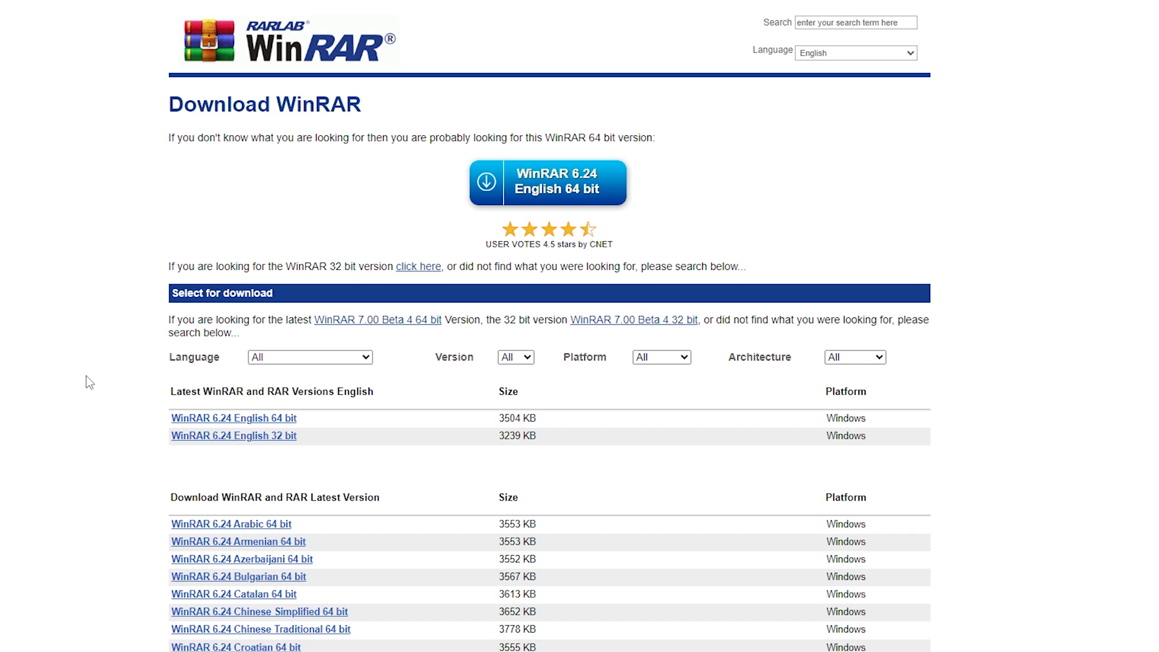
mouse_move(243, 426)
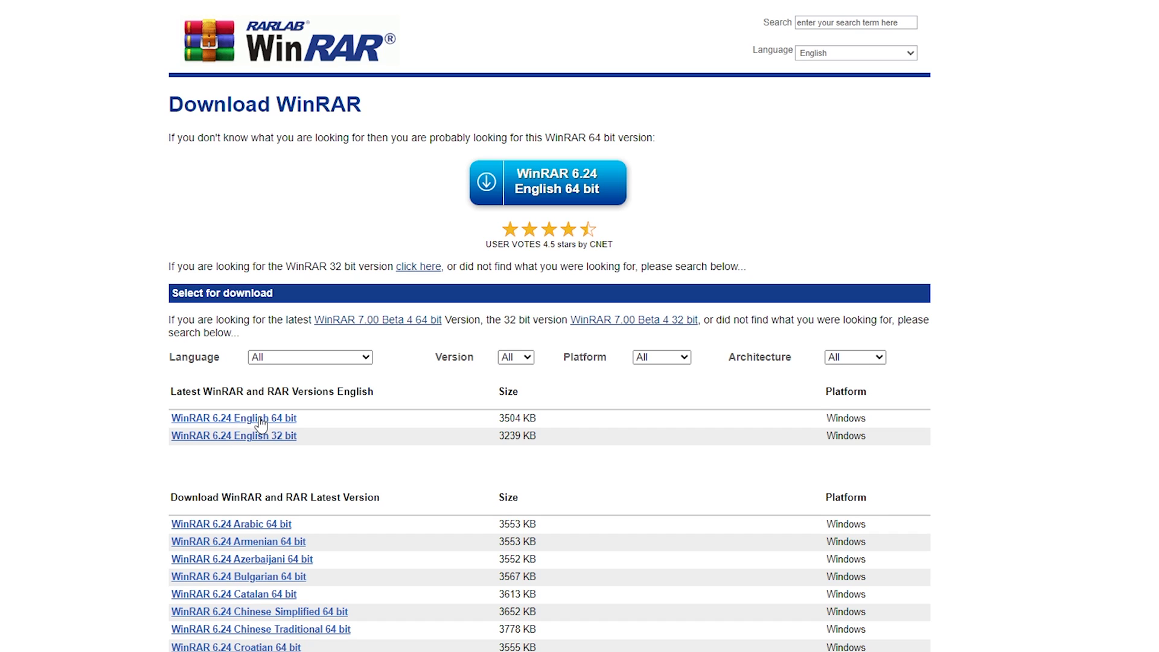
- Scroll the WinRAR 6.24 language download list, then bring up the WinRAR Downloads archive list
scroll("down", 3)
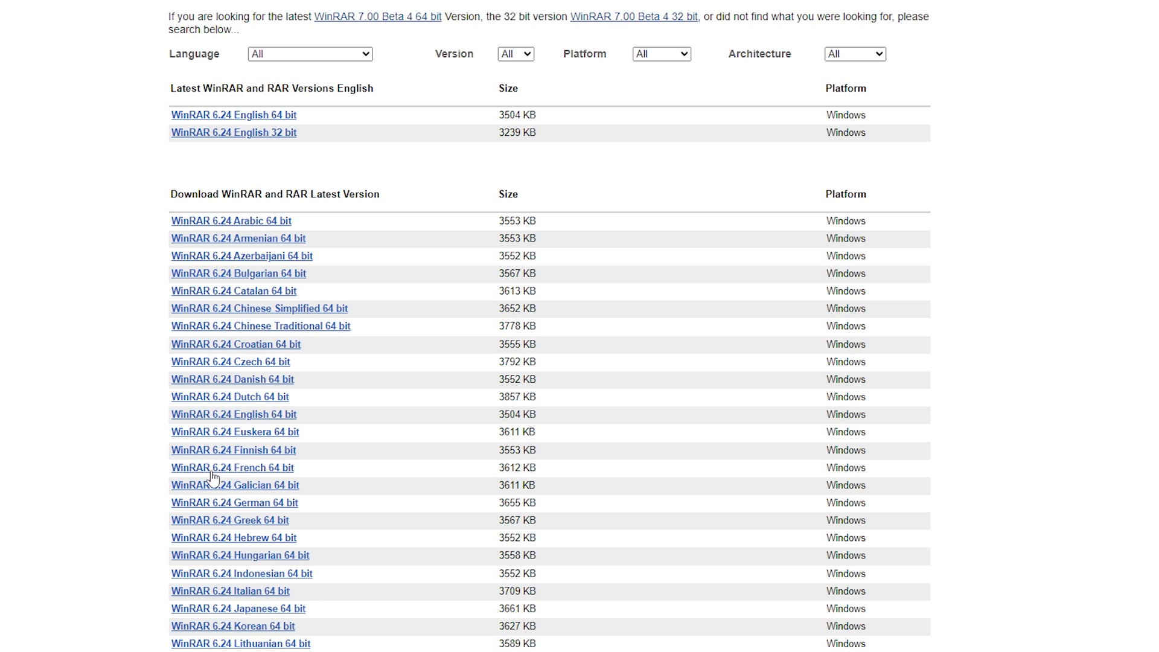
mouse_move(287, 375)
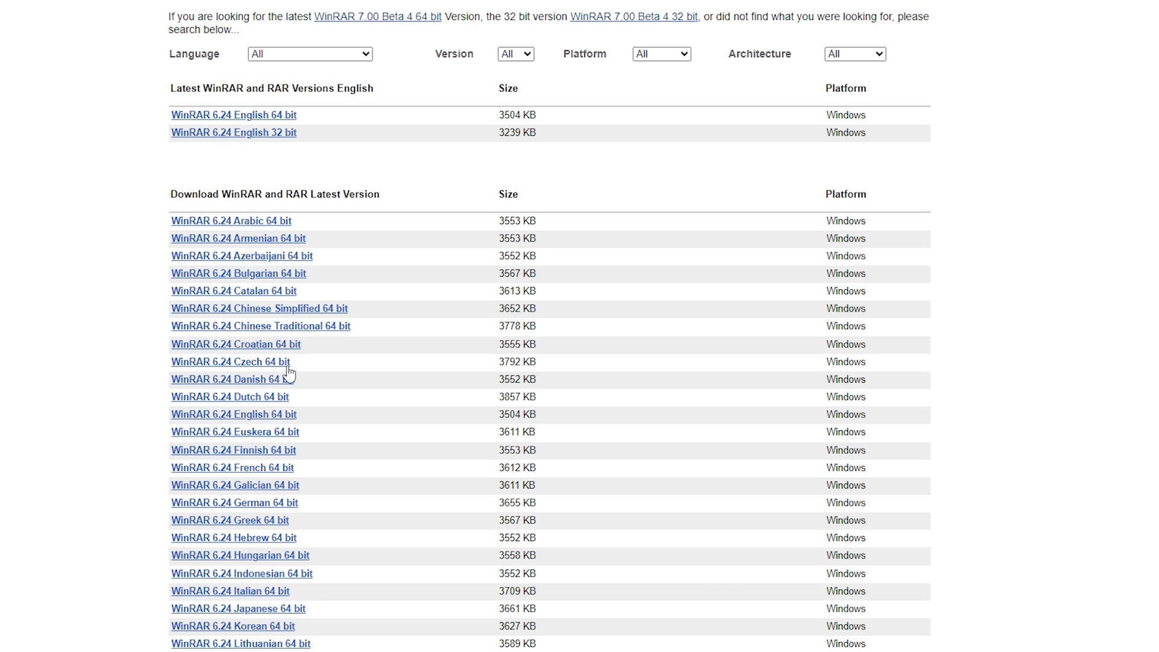
left_click(1048, 34)
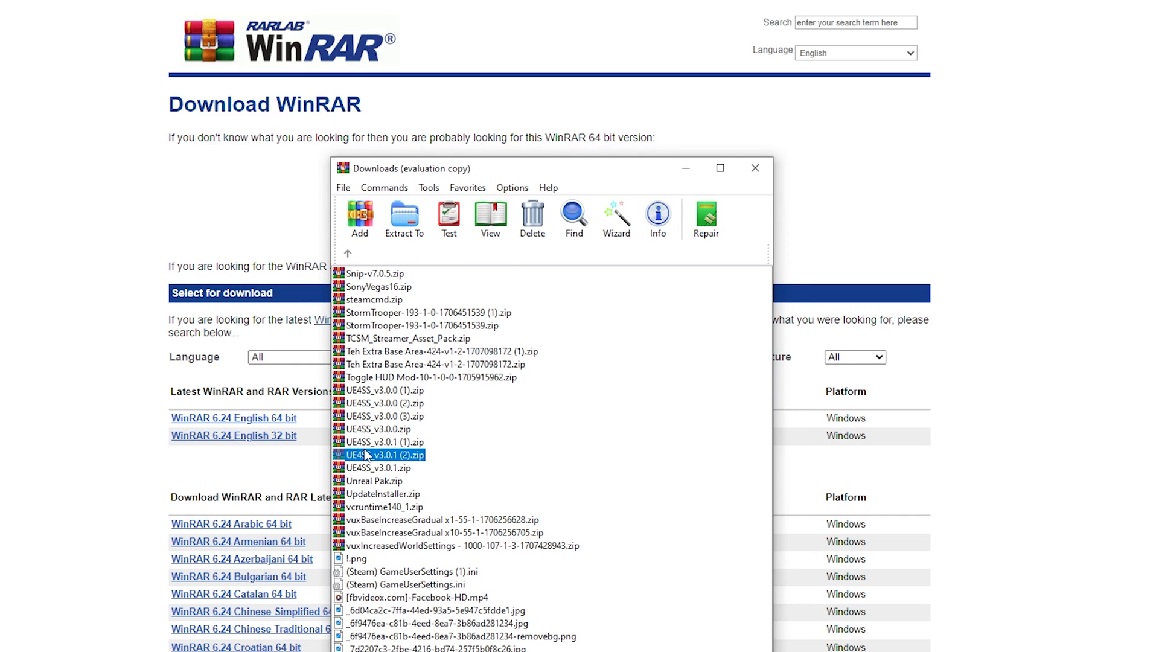
mouse_move(378, 463)
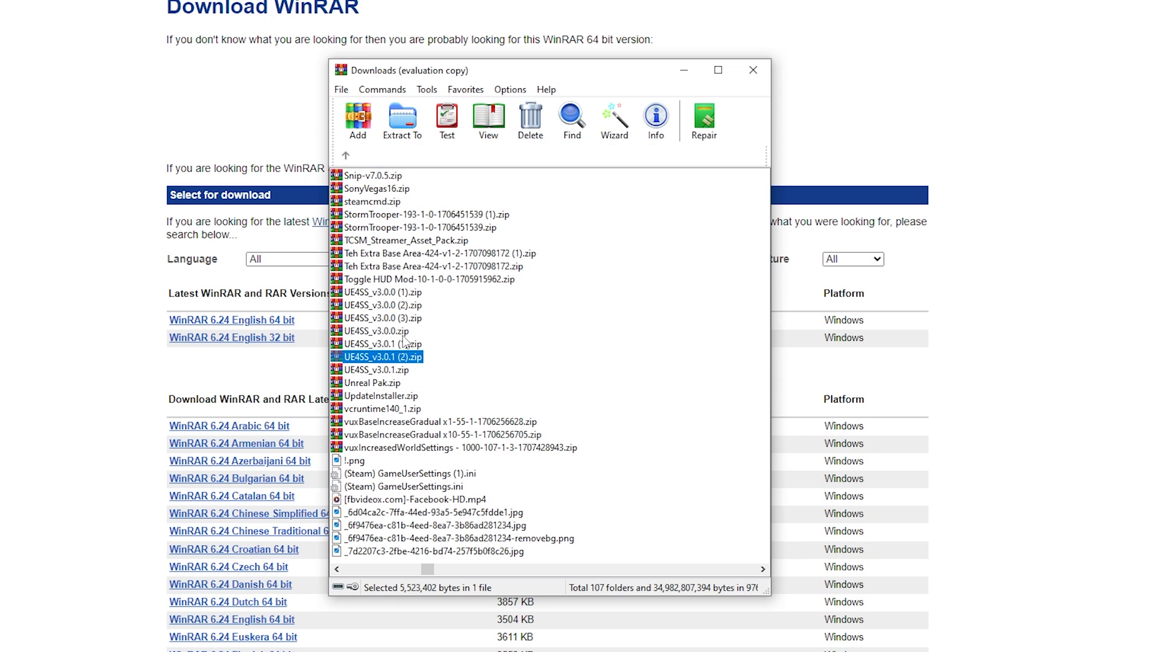
mouse_move(400, 348)
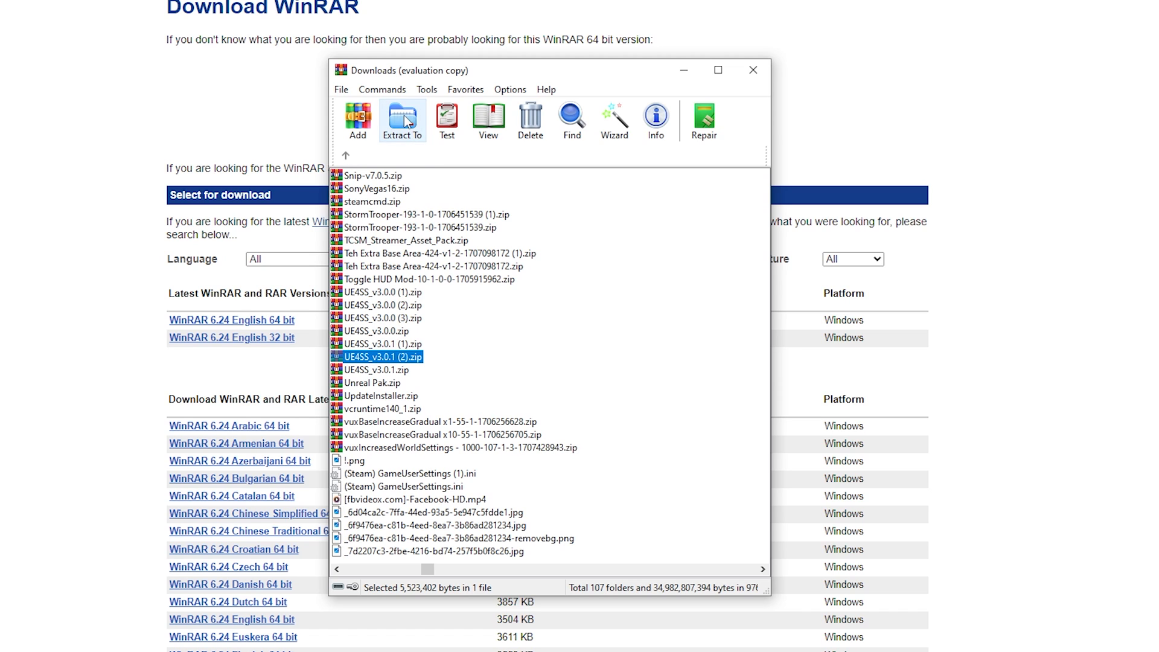
- Extract UE4SS_v3.0.1 (2).zip into its own Downloads folder and open the extracted folder
left_click(400, 120)
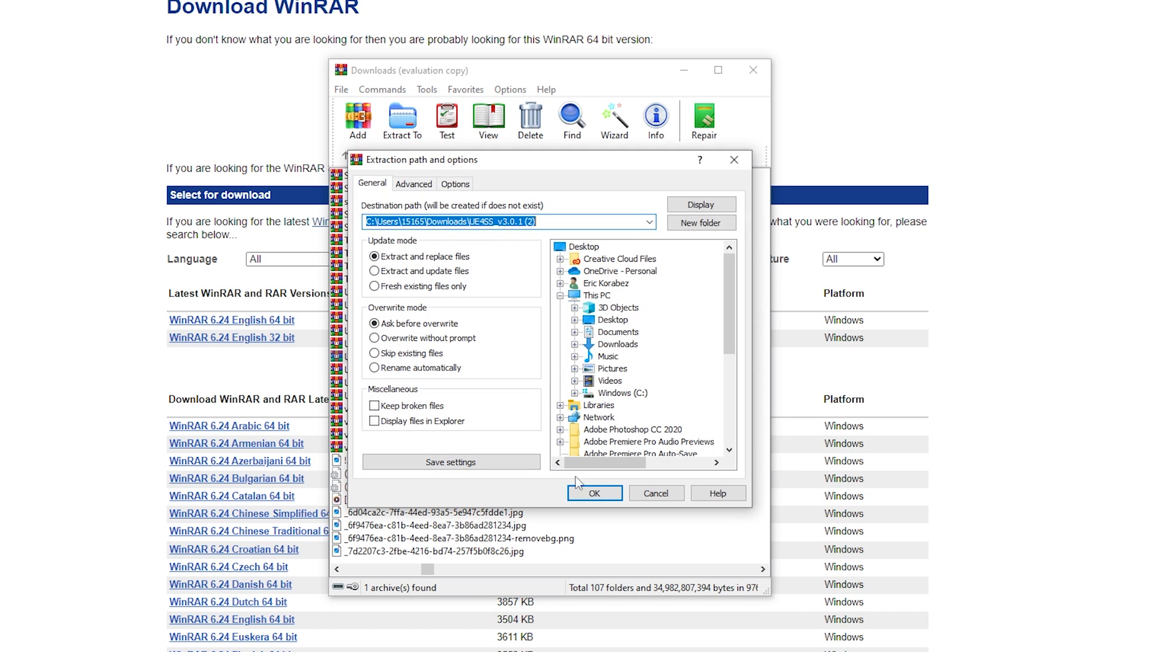
left_click(655, 493)
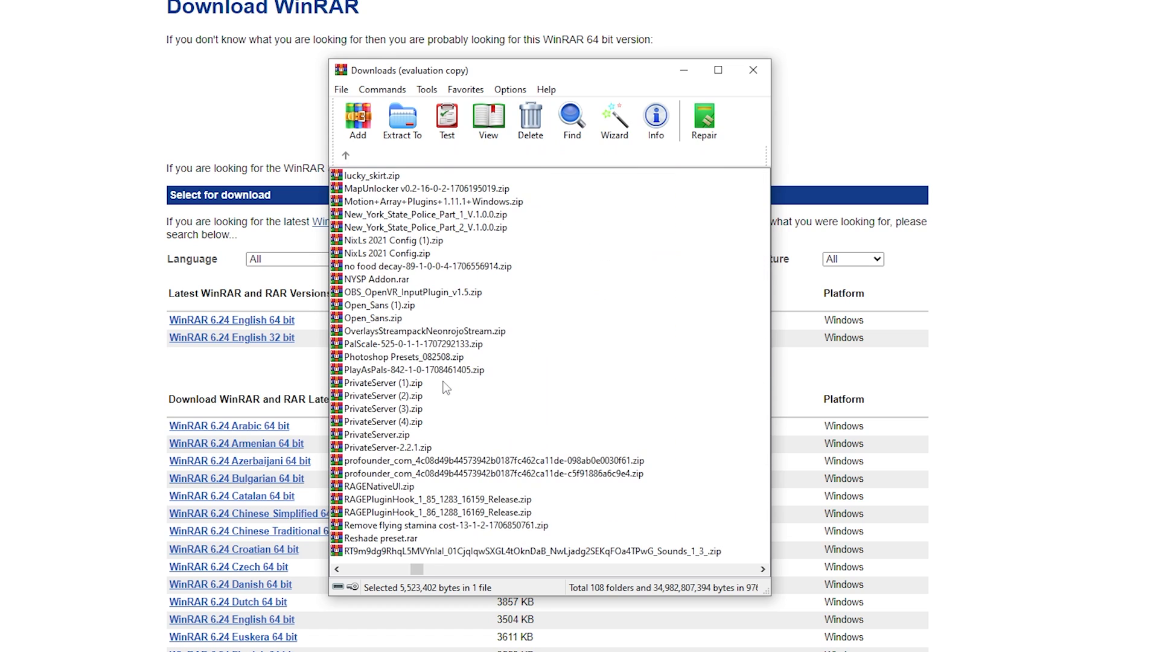
scroll("down", 3)
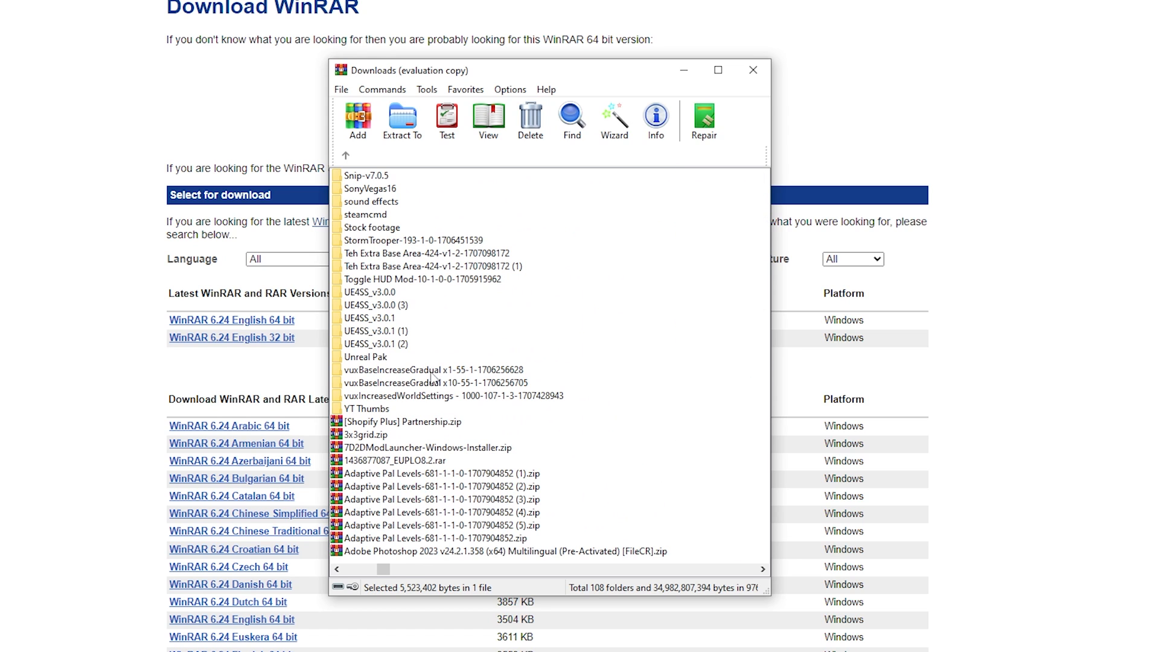
mouse_move(372, 340)
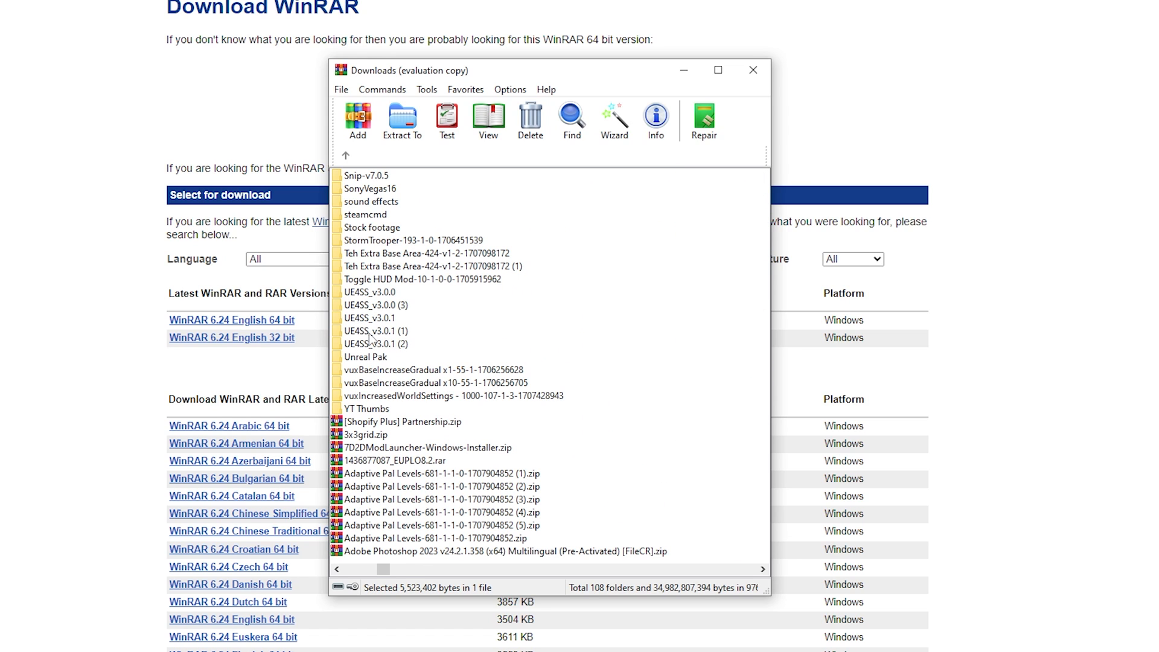
left_click(376, 344)
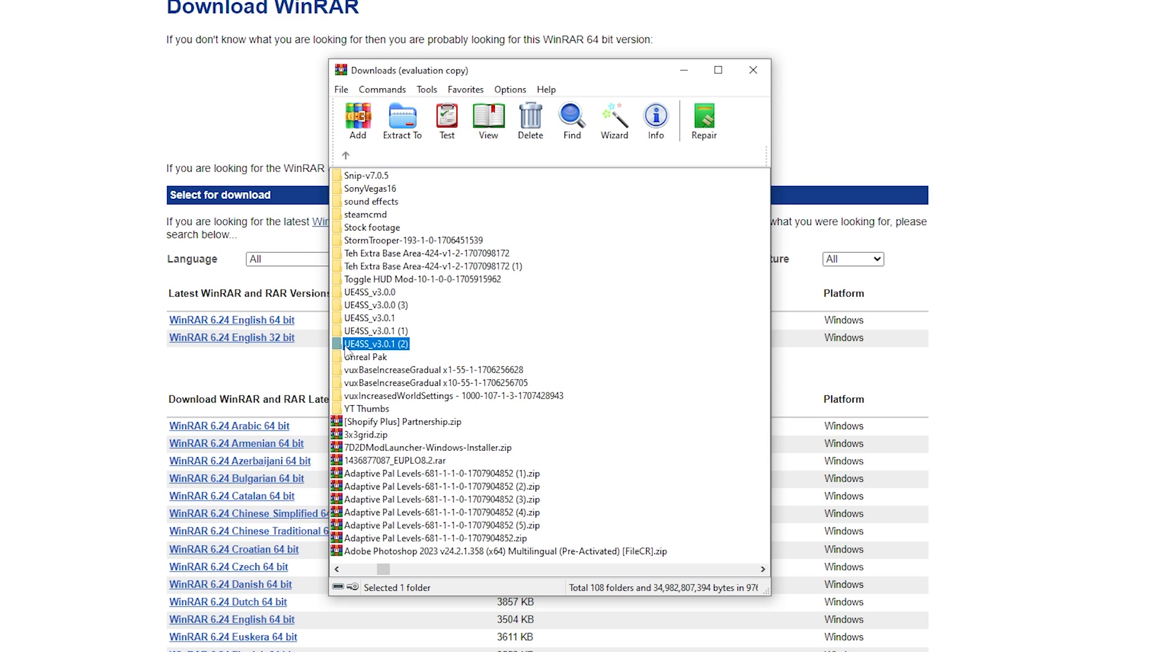
double_click(374, 343)
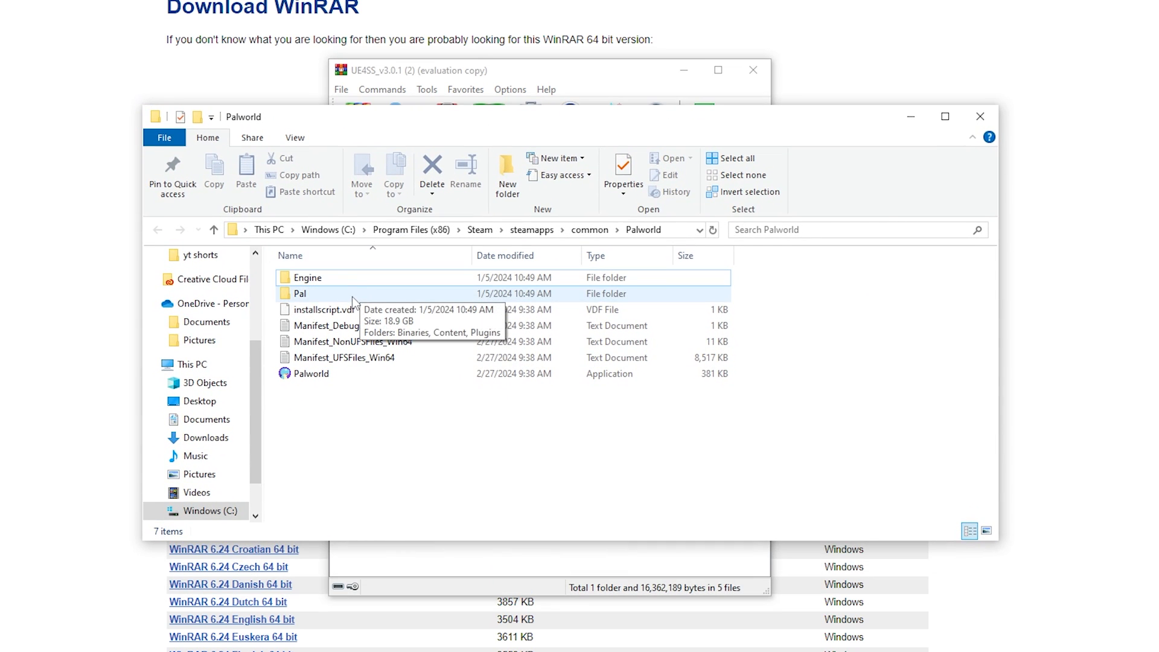
- Navigate into Pal\Binaries\Win64 and select the Mods folder beside the UE4SS files
double_click(298, 293)
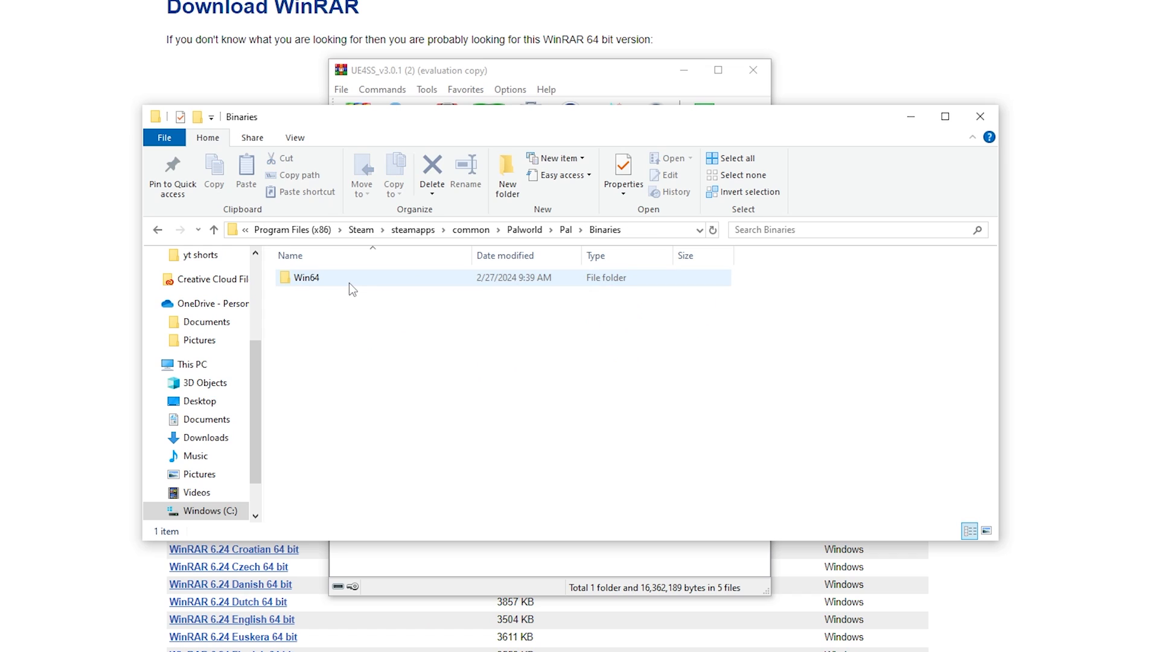
double_click(306, 277)
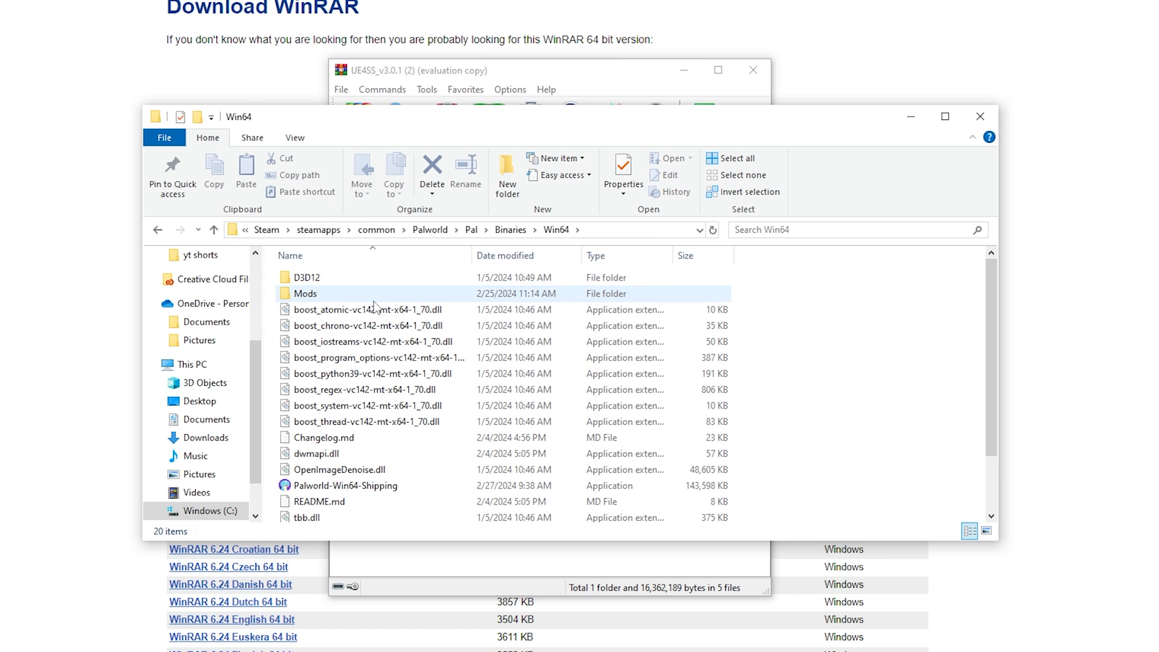
left_click(367, 309)
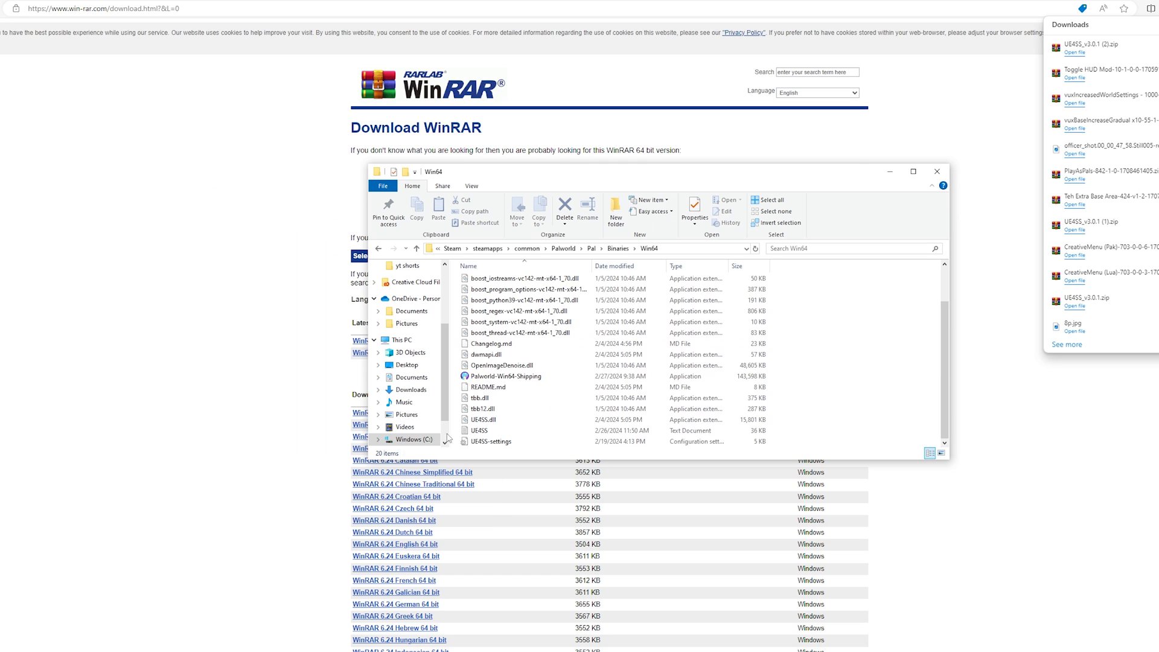
mouse_move(491, 442)
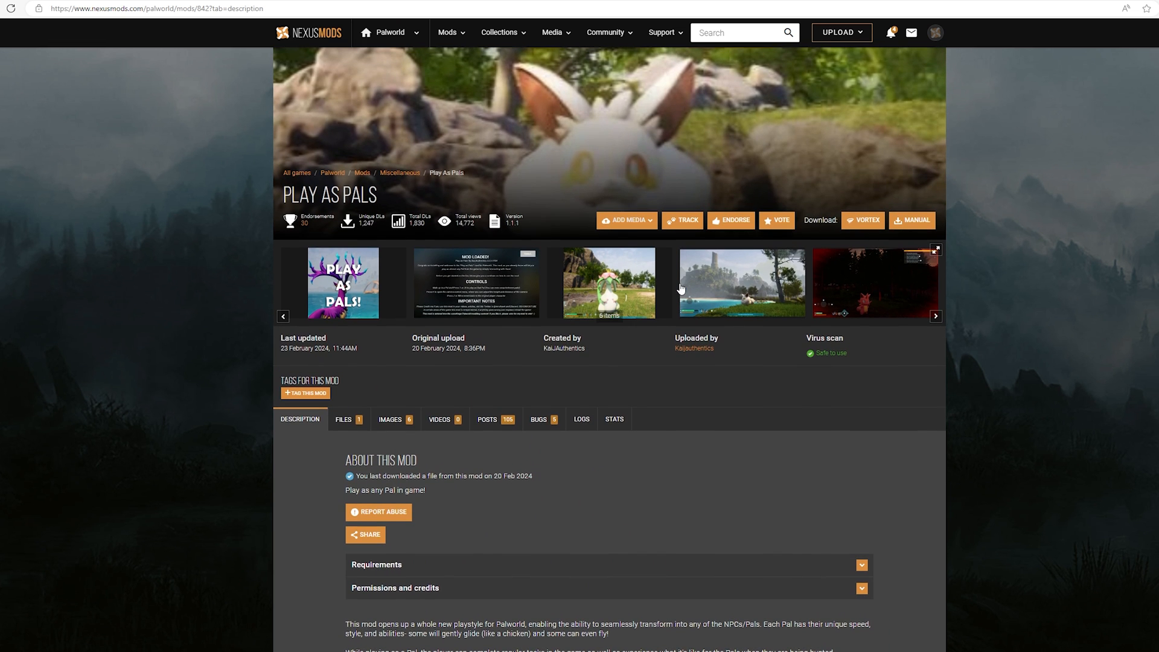
- From the Play As Pals Files tab, download the PlayAsPals main file
scroll("down", 3)
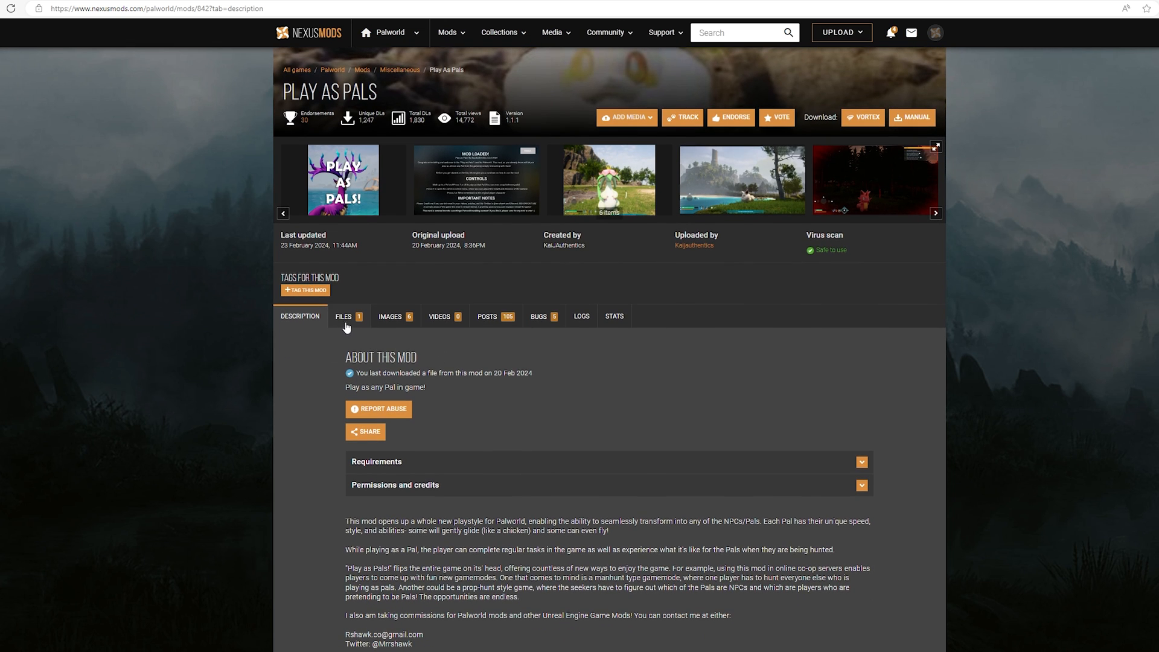
left_click(342, 315)
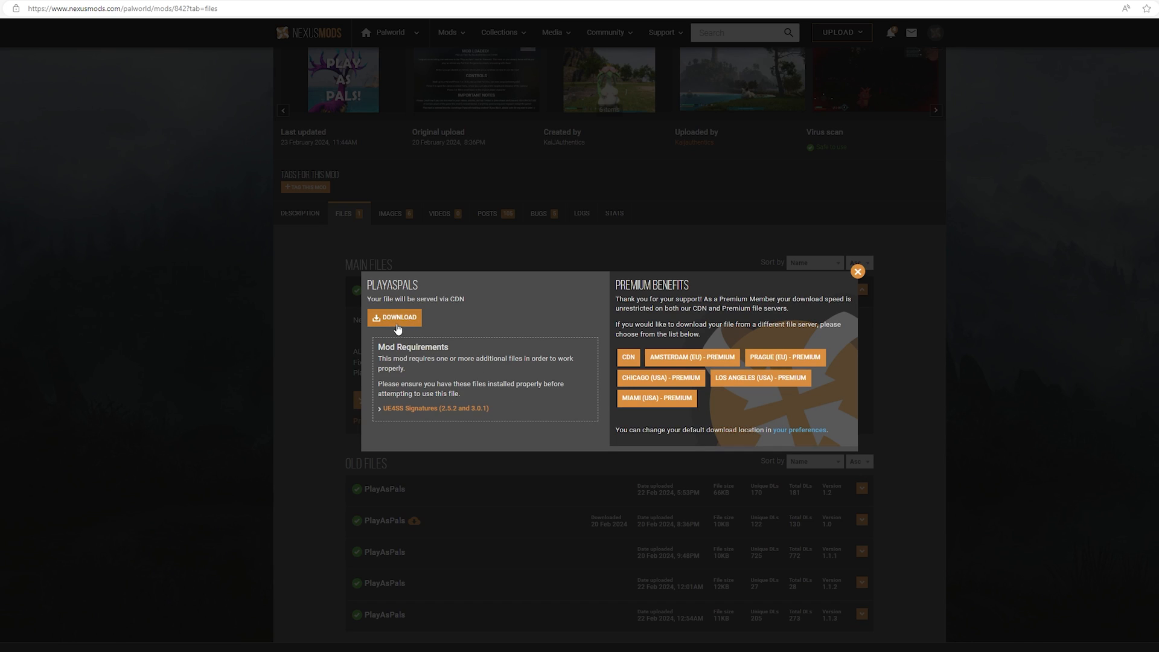
left_click(394, 318)
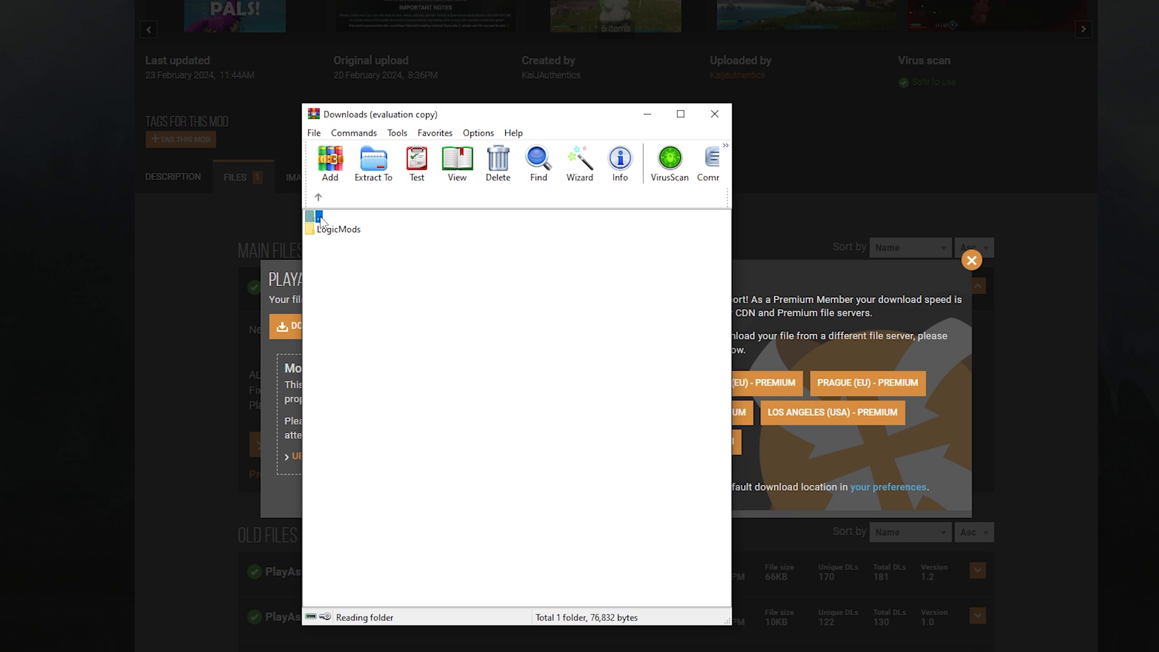
- Extract PlayAsPals-842-1-4-1708688680.zip into its own Downloads folder and open its LogicMods folder
left_click(381, 419)
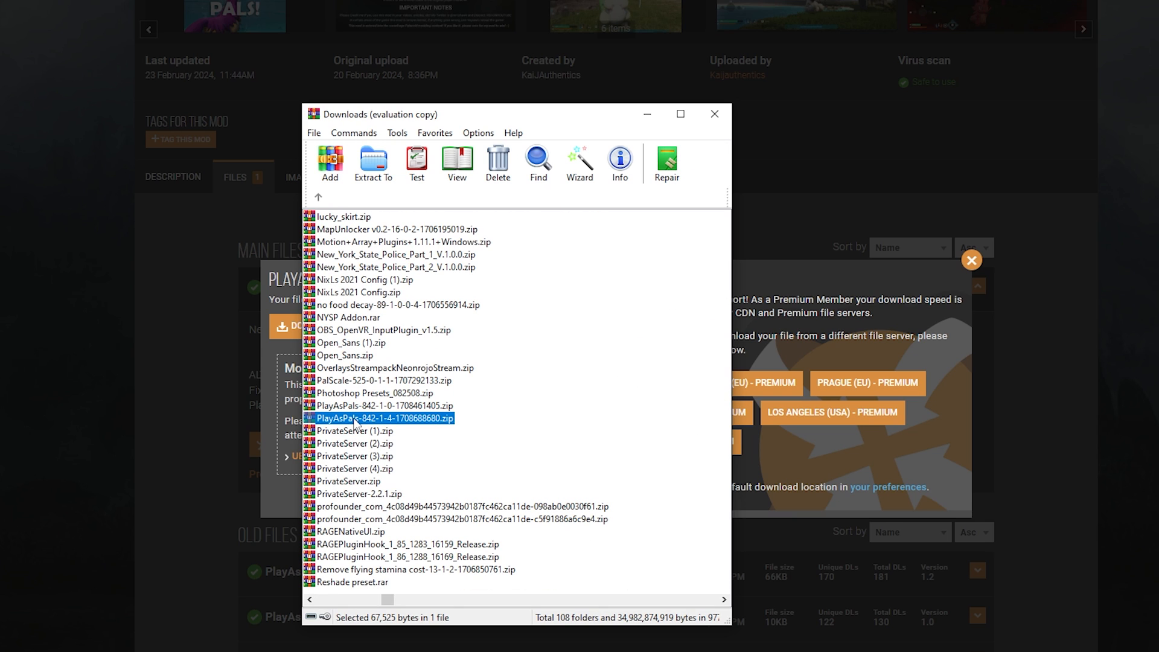
left_click(373, 163)
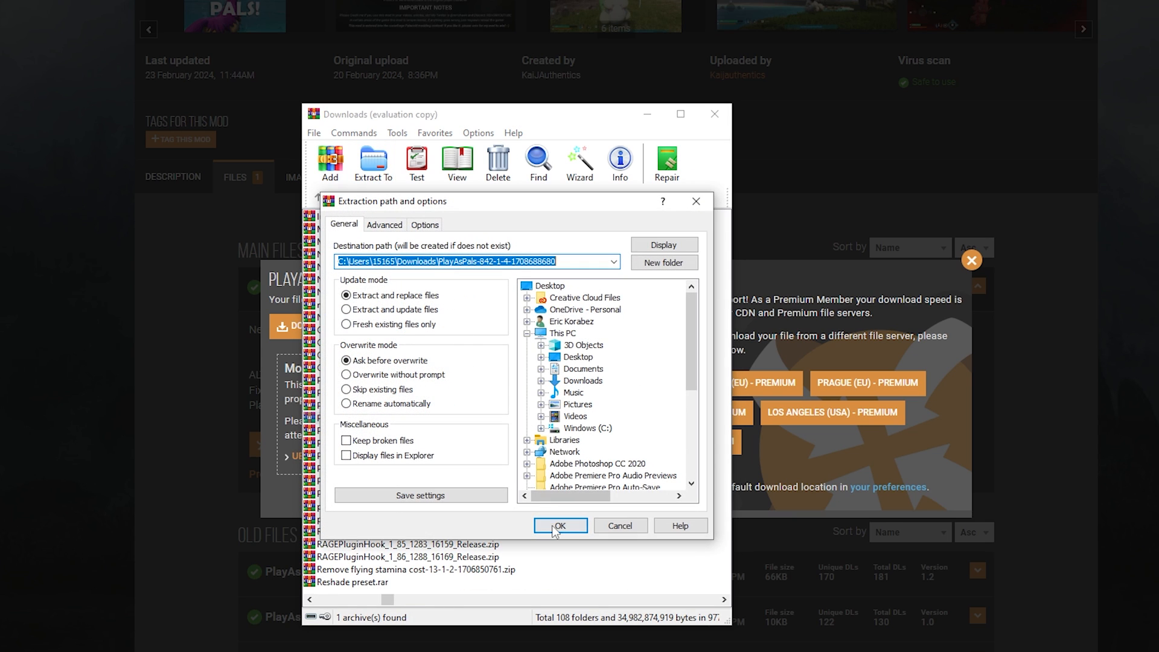
left_click(559, 525)
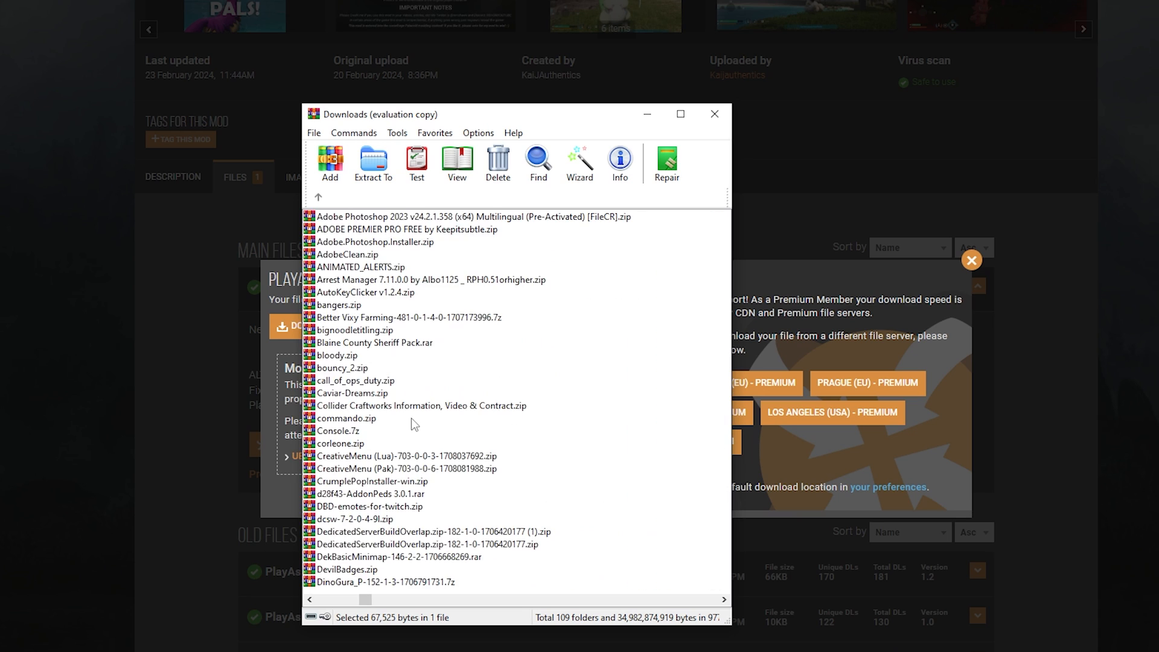
scroll("down", 3)
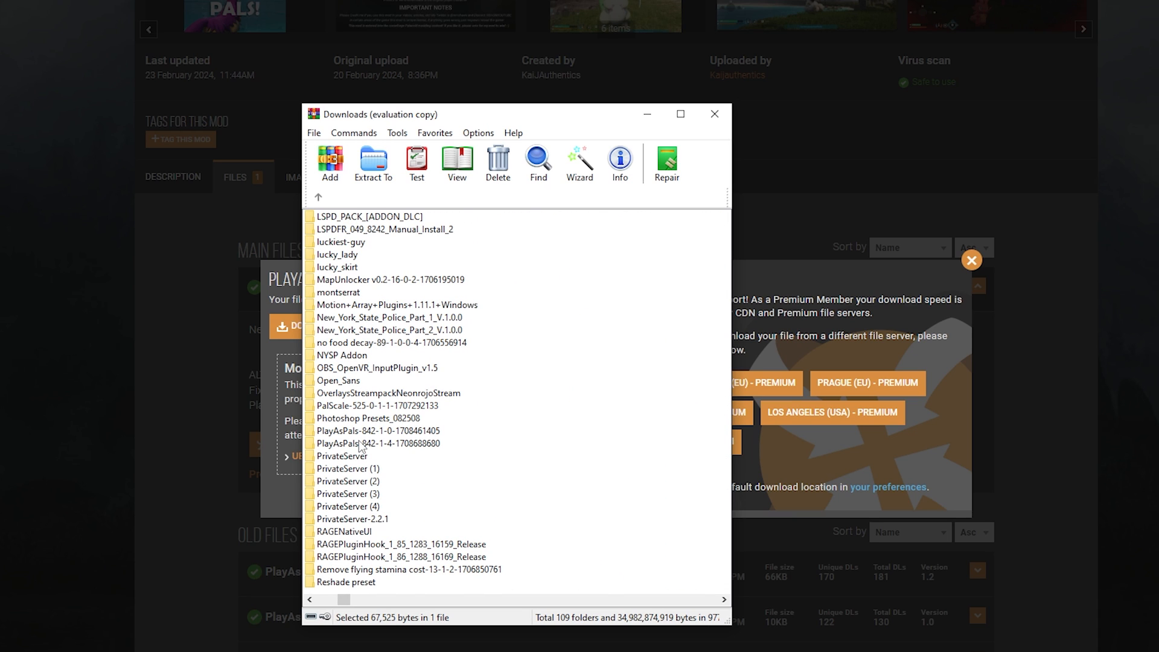
double_click(378, 443)
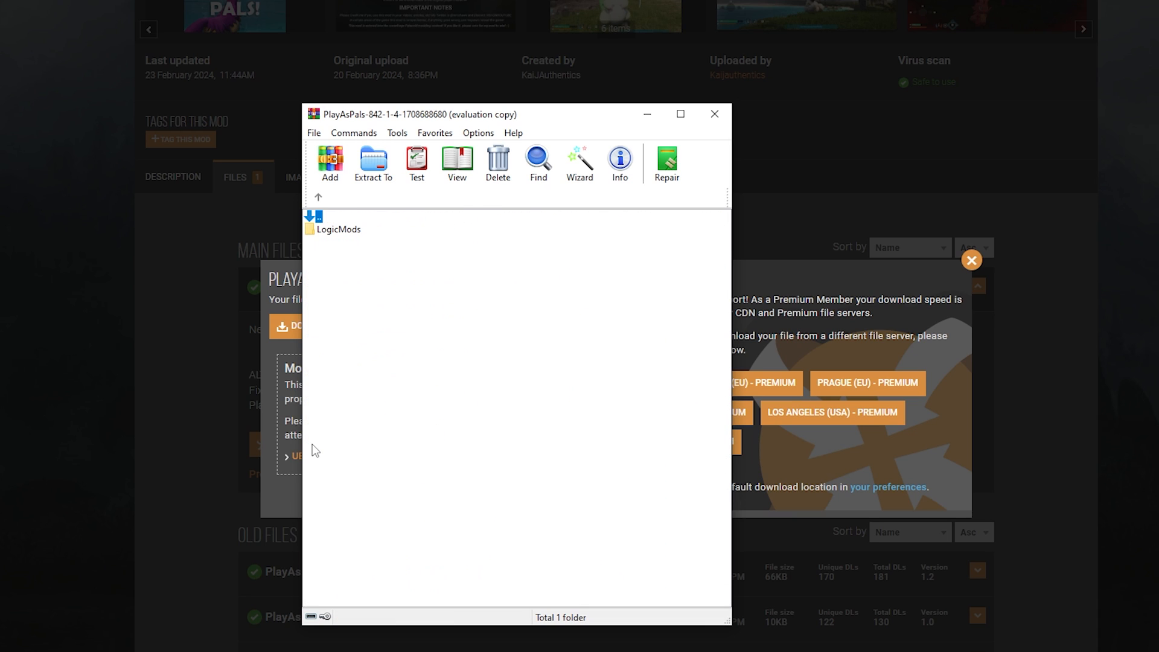
mouse_move(351, 237)
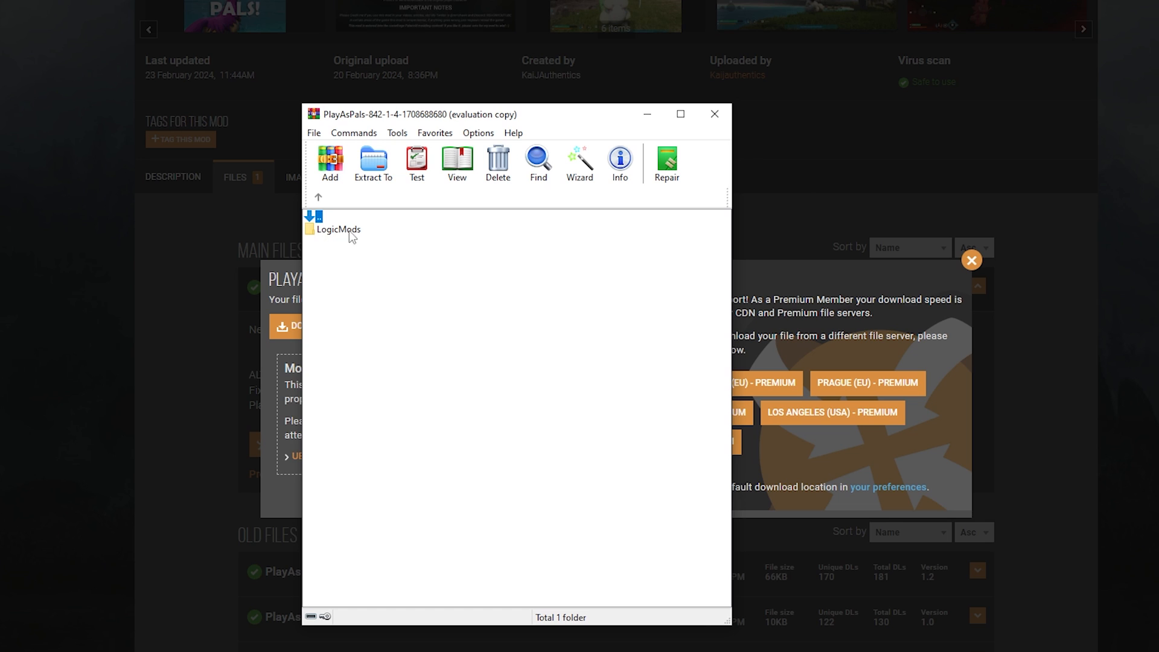
double_click(337, 228)
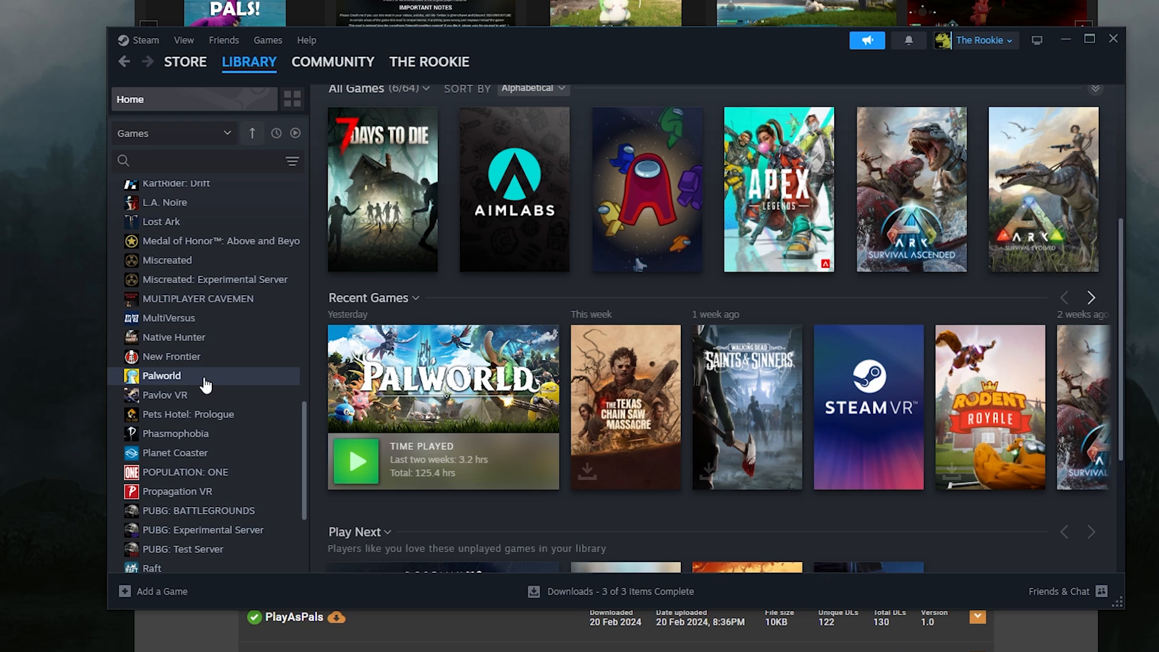
mouse_move(198, 381)
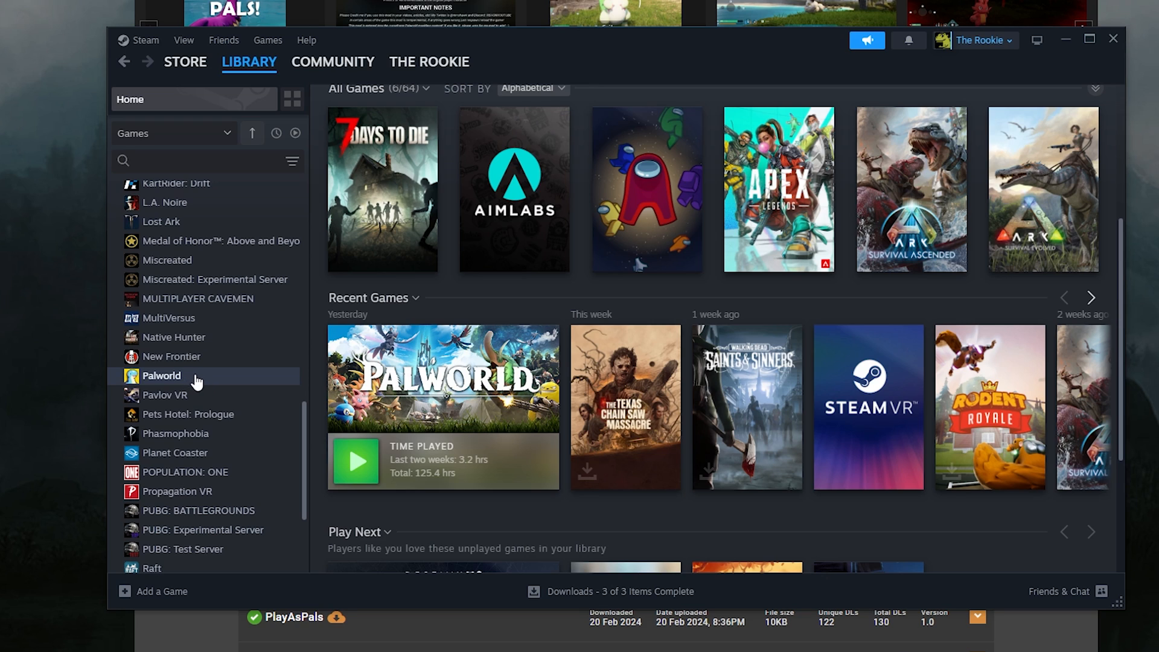
- From Steam's Browse local files, navigate to Palworld\Pal\Content\Paks\LogicMods holding CreativeMenu.pak and DekBasicMinimap_P.pak
right_click(160, 375)
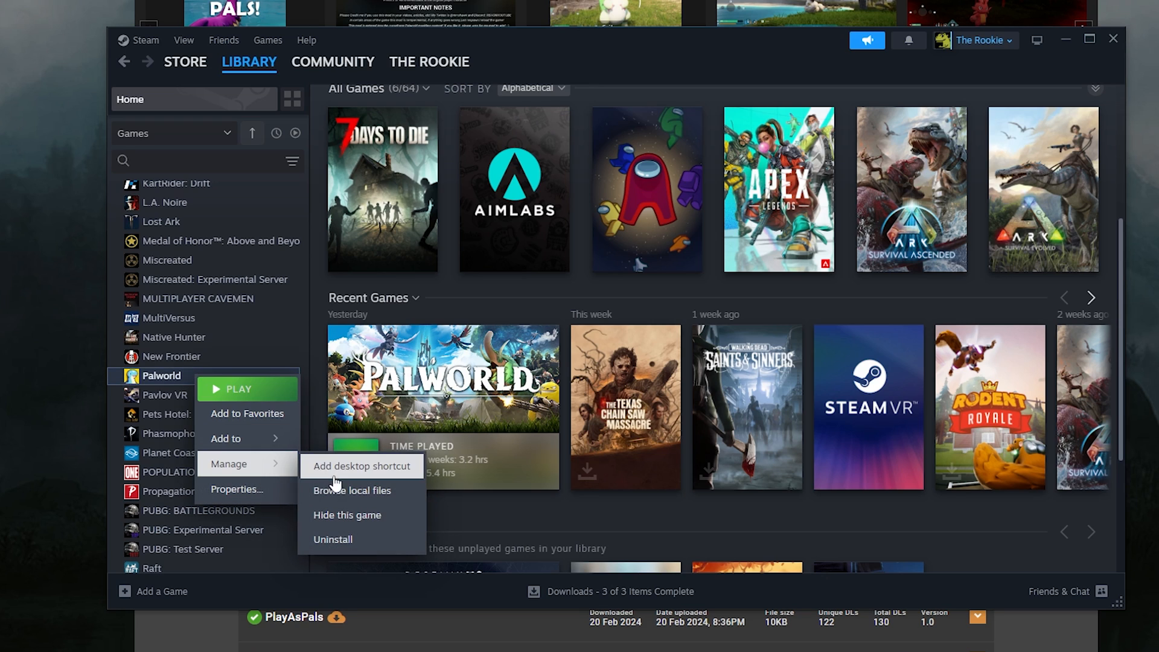
left_click(353, 490)
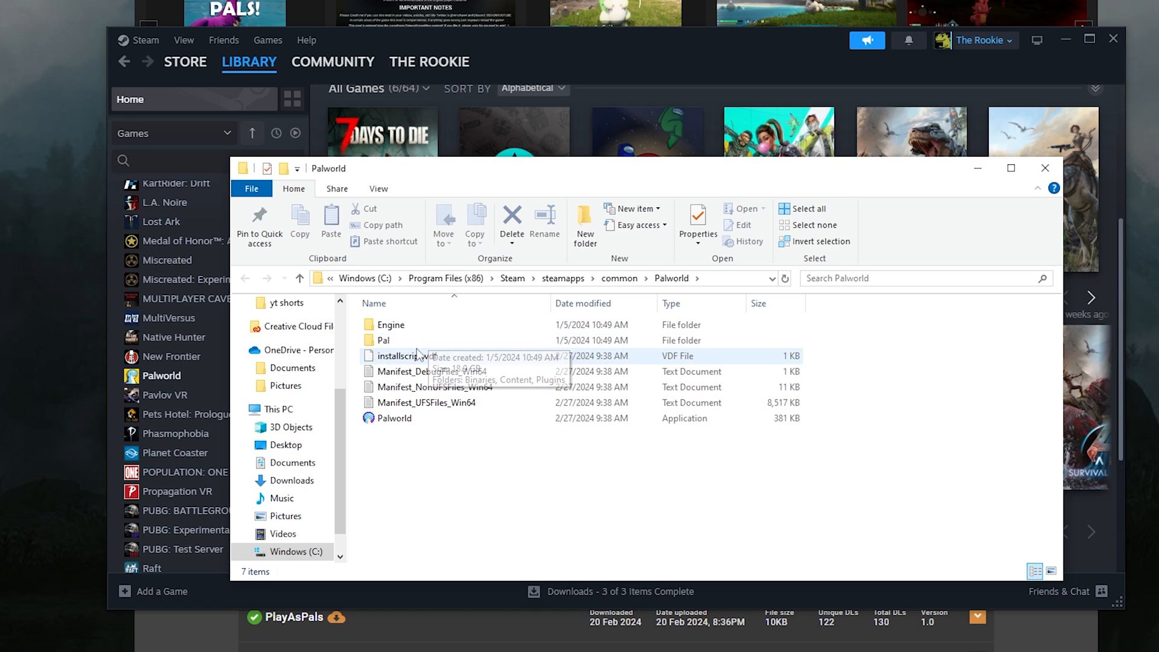
double_click(384, 340)
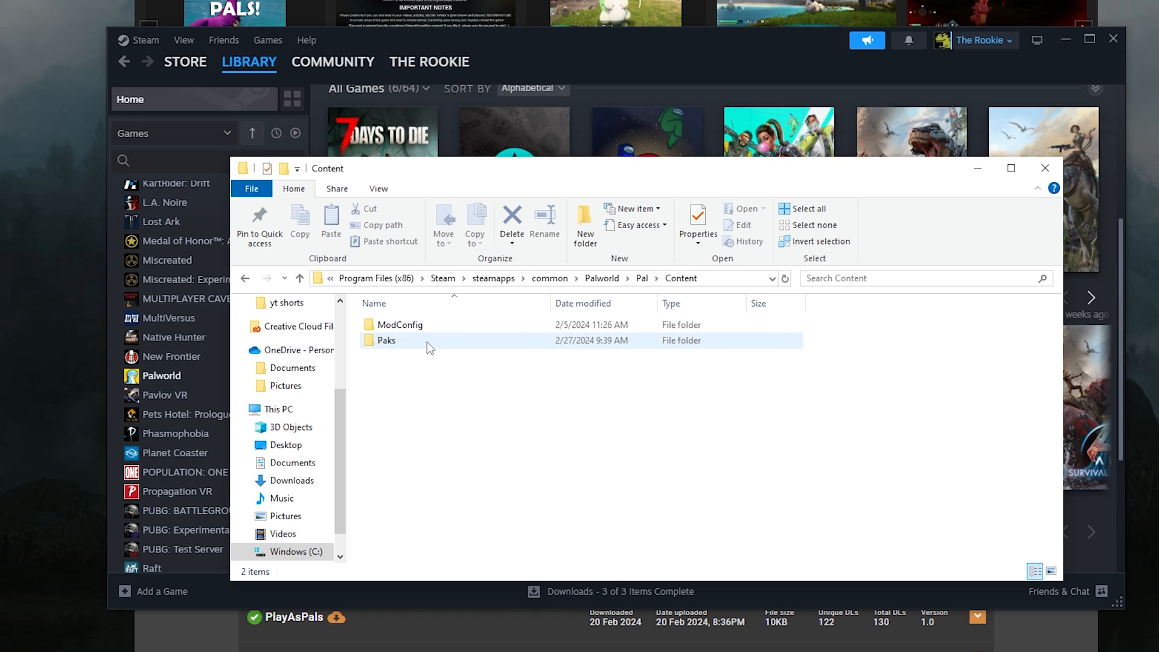
double_click(386, 340)
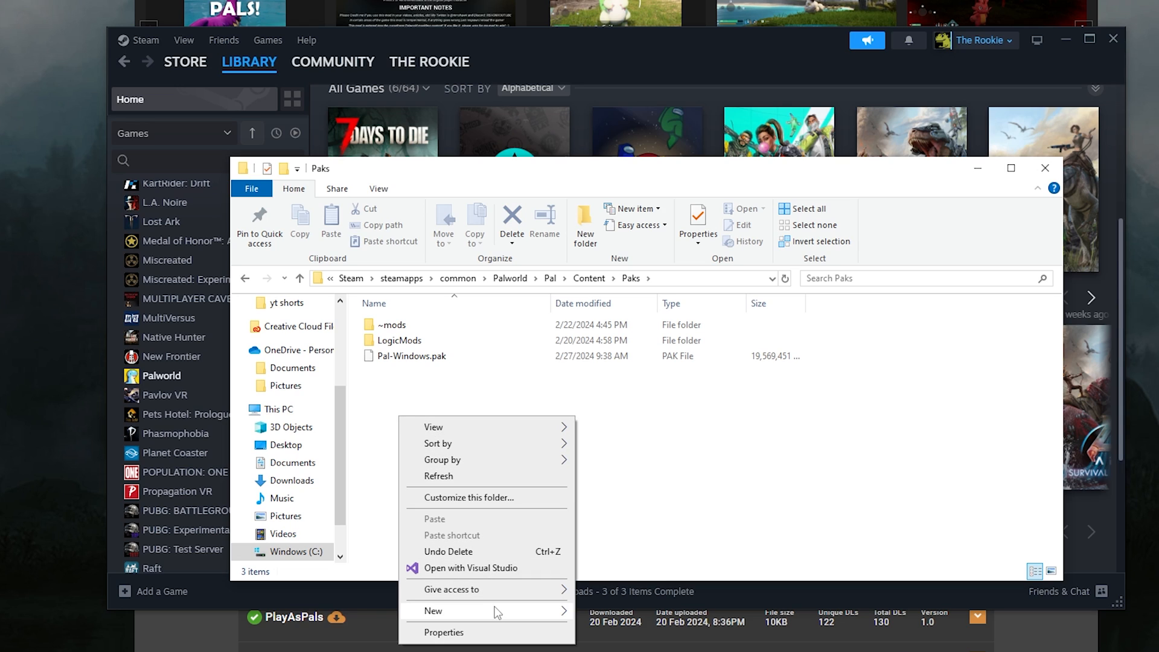
left_click(371, 411)
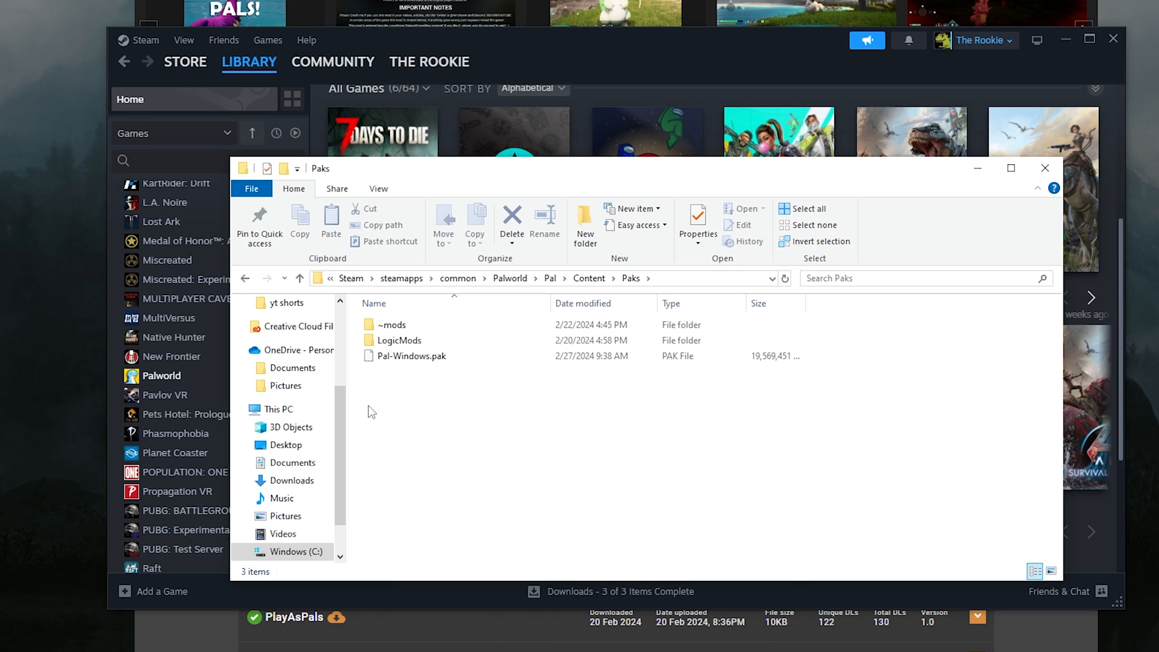
mouse_move(400, 340)
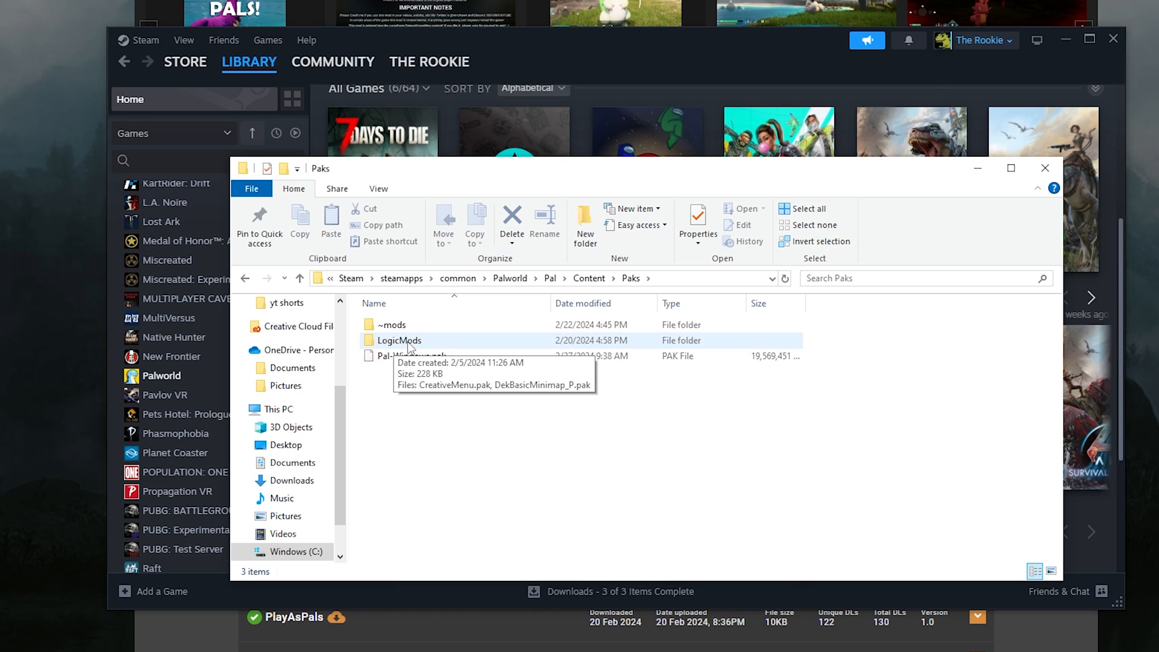
double_click(399, 340)
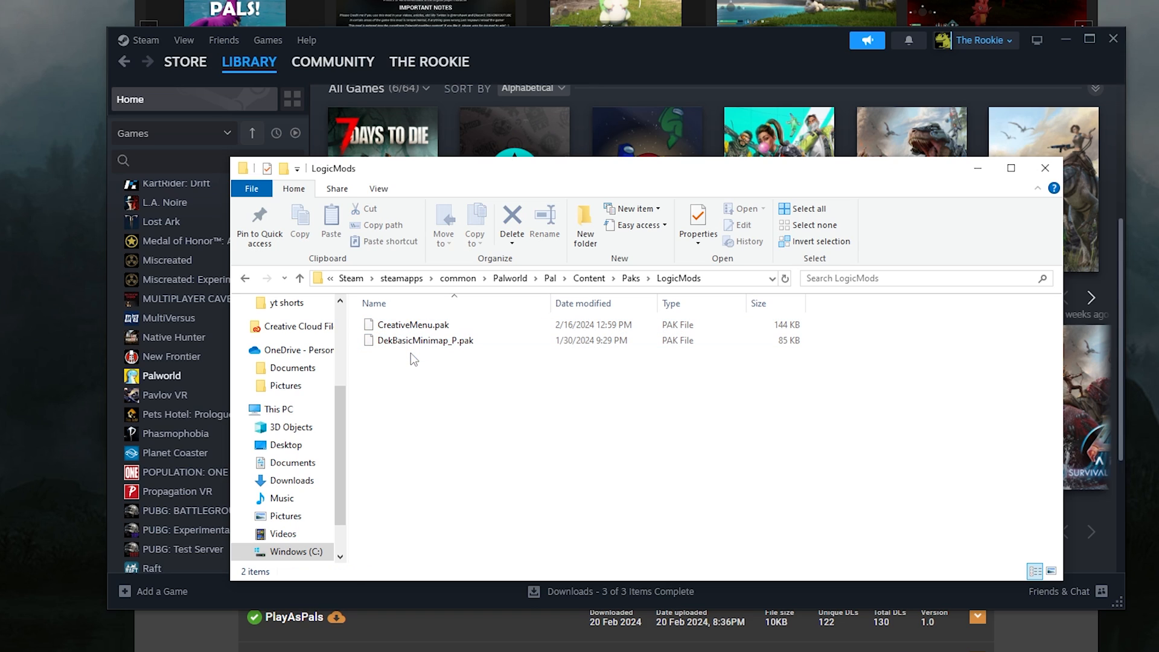
mouse_move(424, 340)
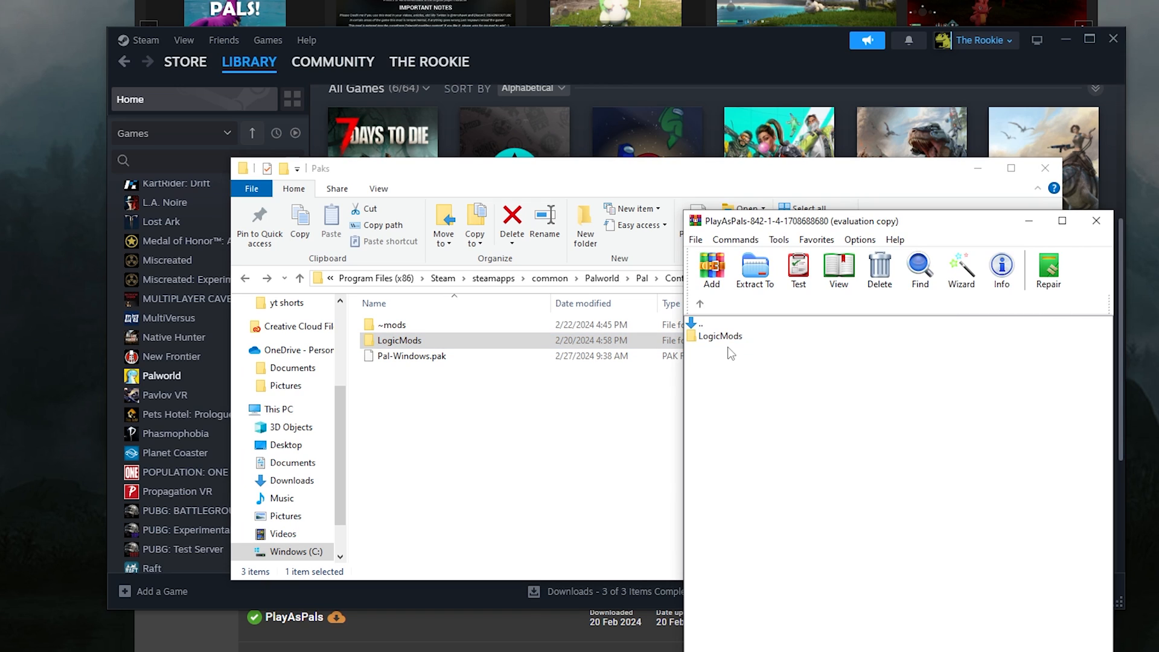
- Copy PlayAsPals.pak from the archive's LogicMods folder into the game's Paks\LogicMods folder
left_click(718, 336)
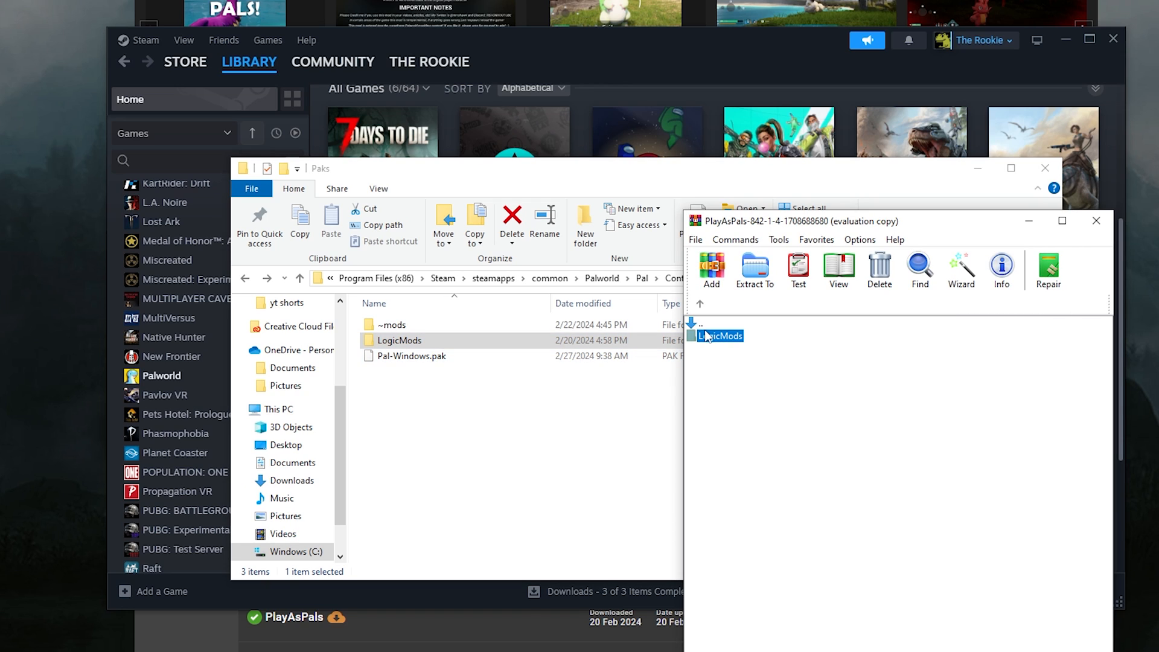
double_click(717, 336)
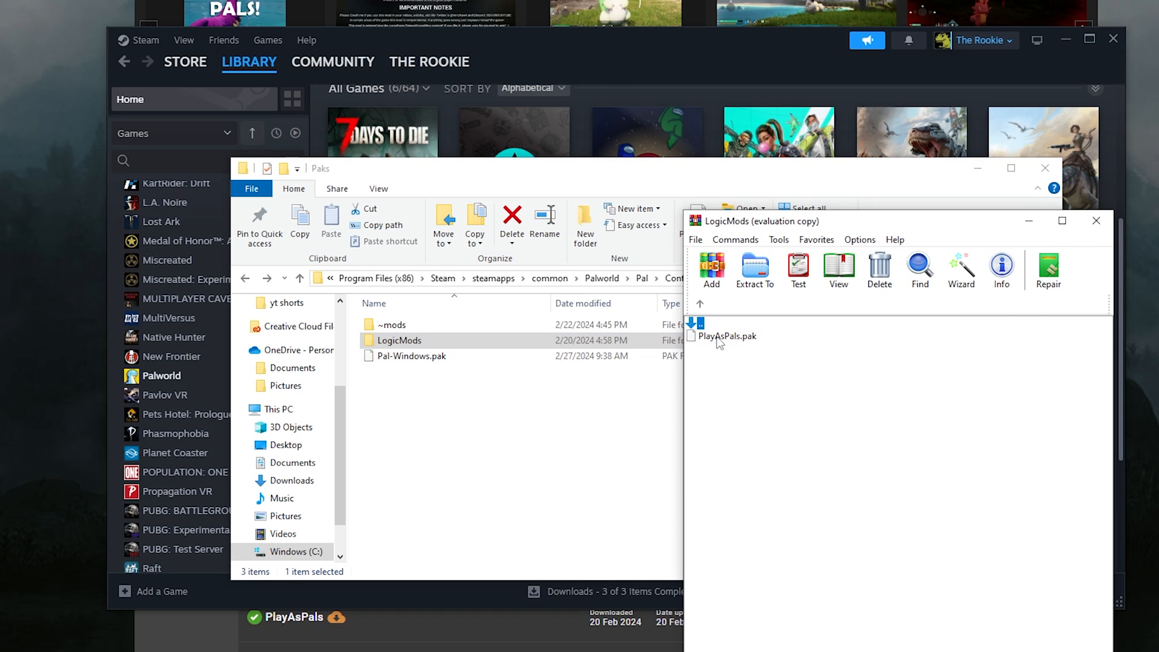
left_click(399, 341)
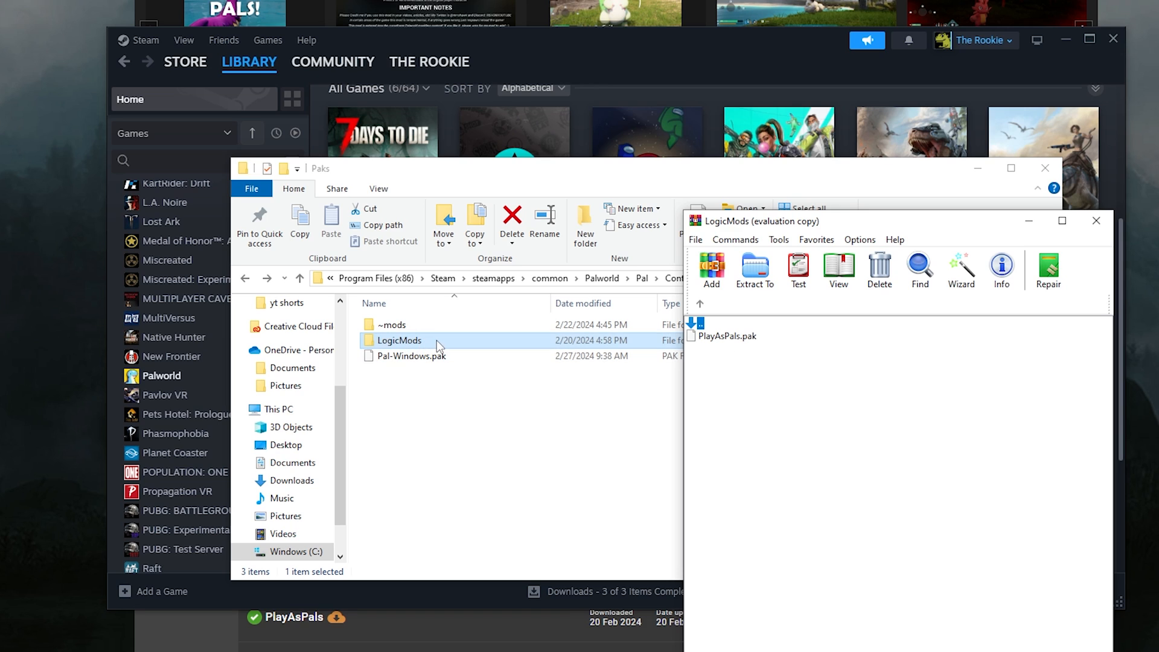
double_click(399, 340)
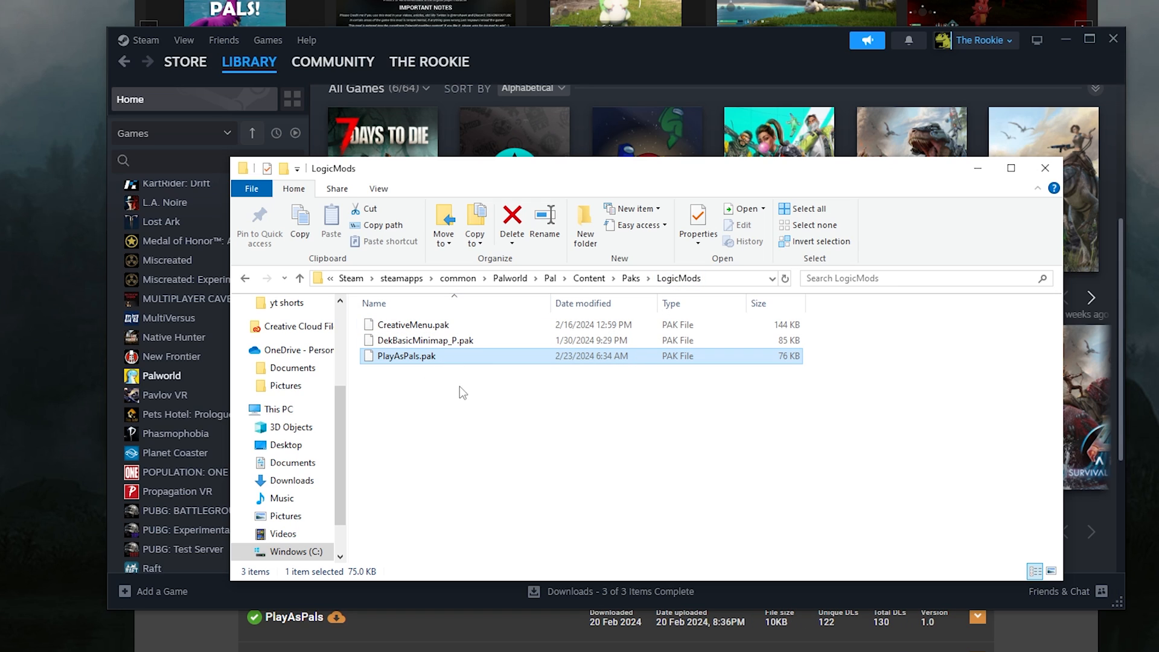
mouse_move(507, 390)
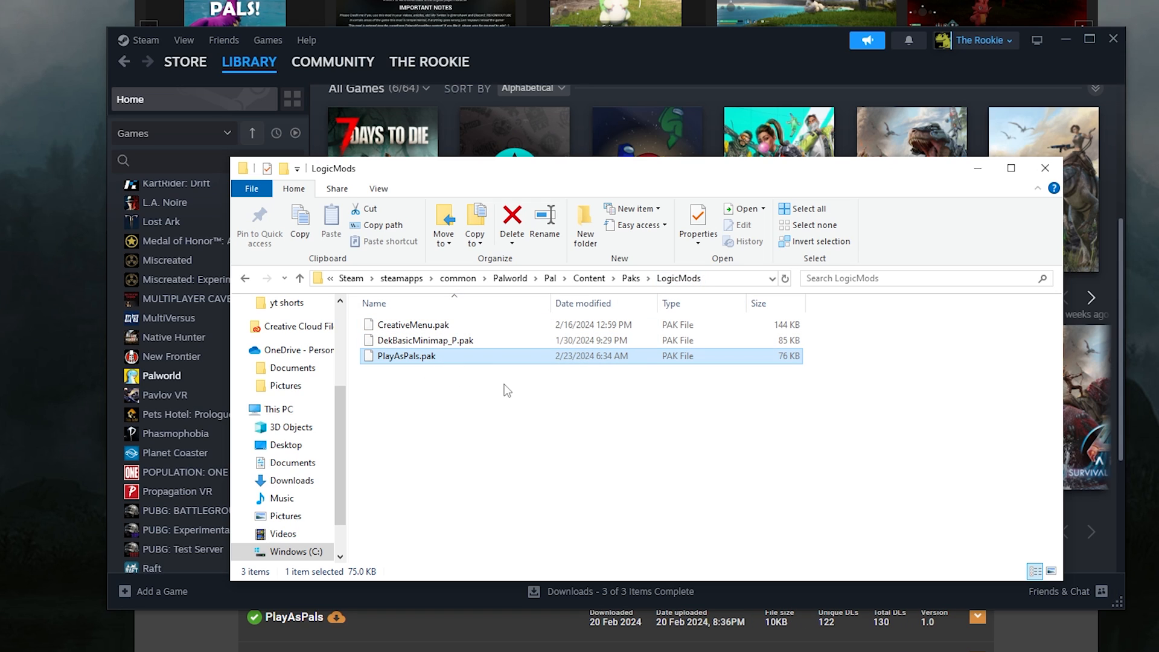
mouse_move(493, 410)
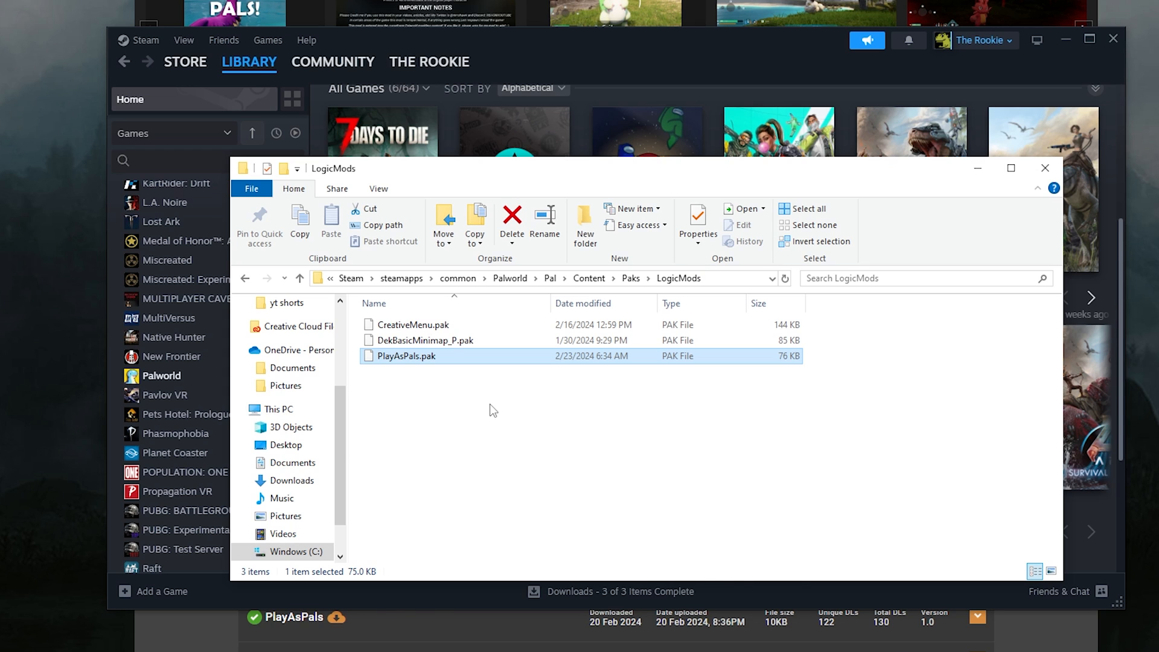
- Navigate back to Pal\Binaries\Win64 and open the UE4SS-settings file in Notepad
left_click(1044, 168)
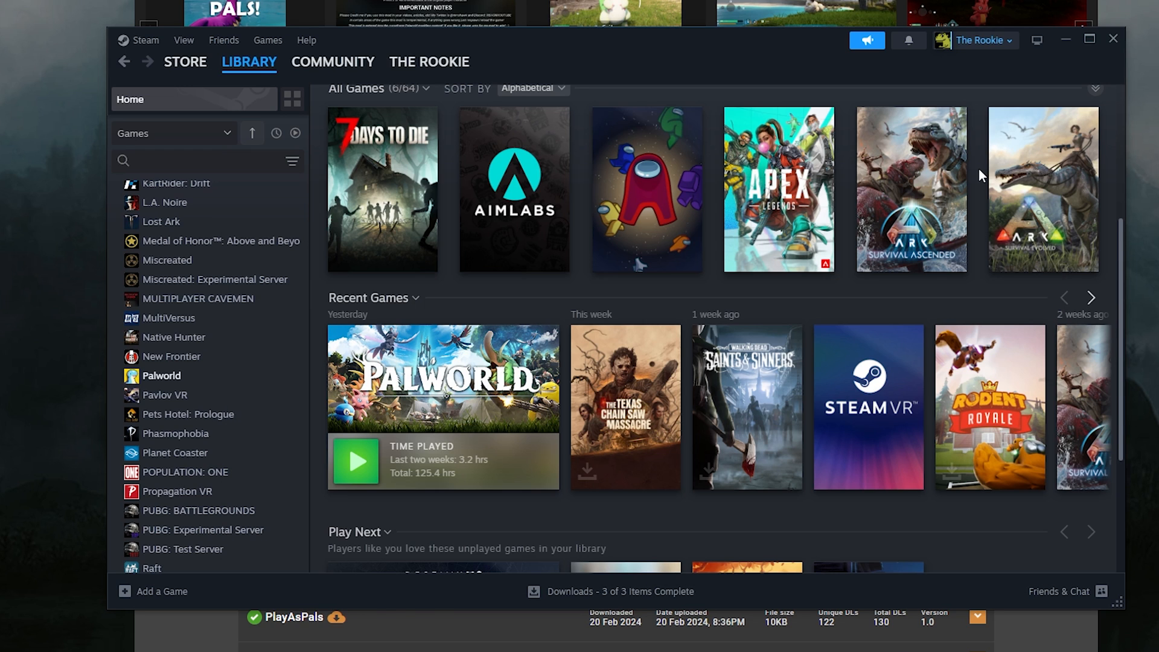
mouse_move(361, 466)
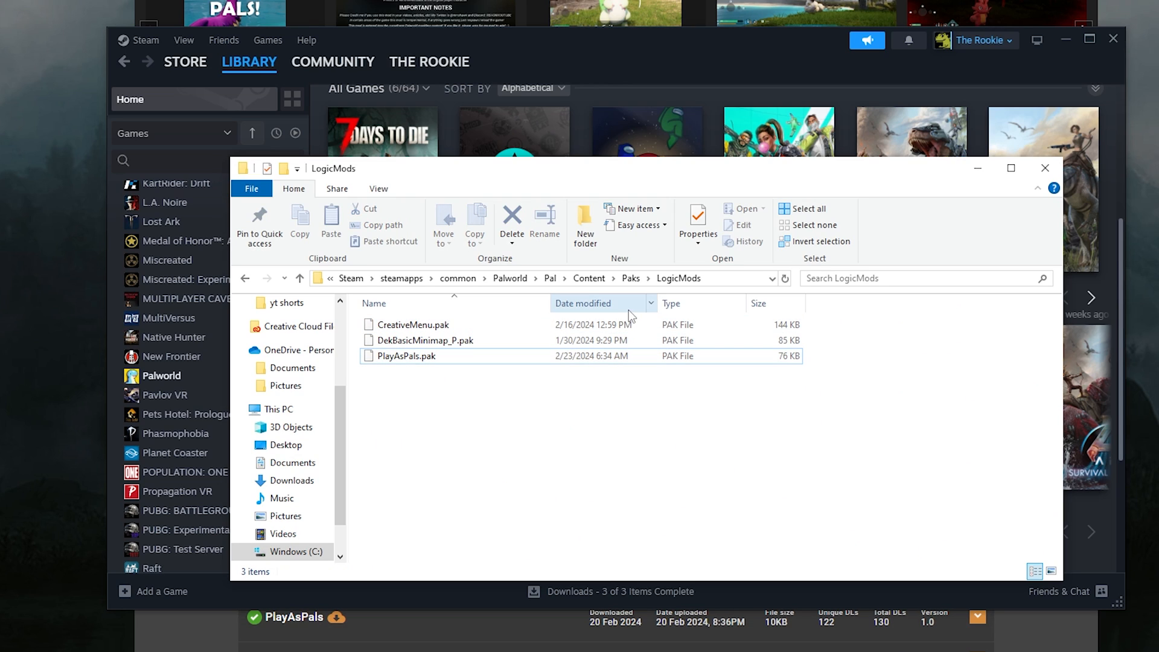
left_click(549, 278)
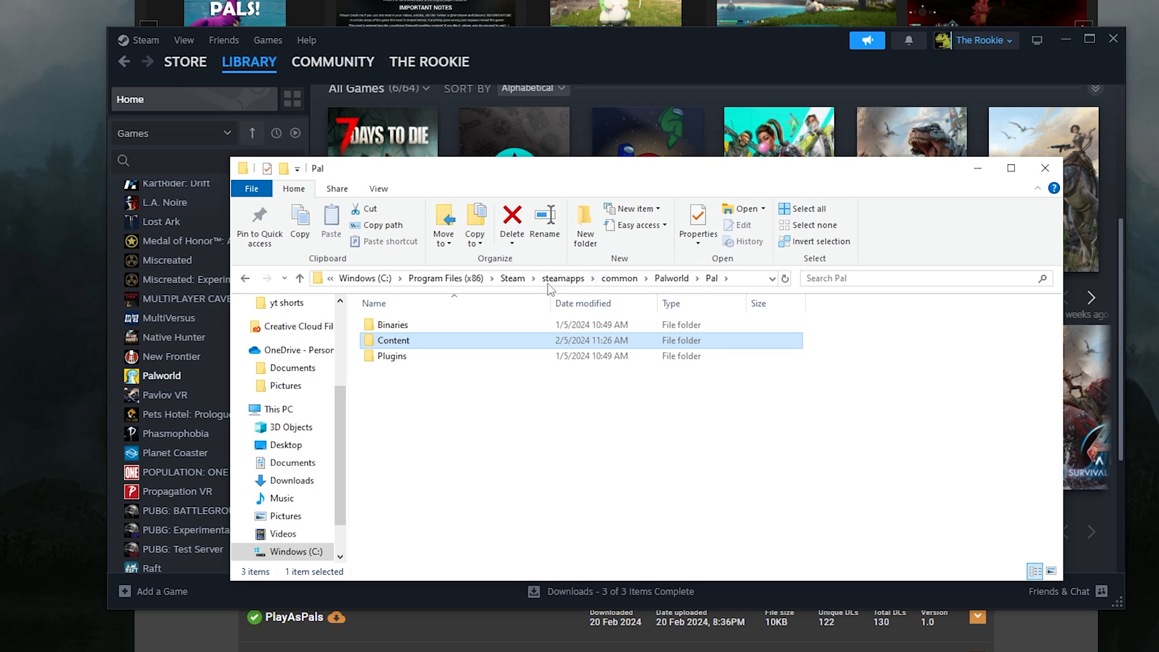
double_click(392, 325)
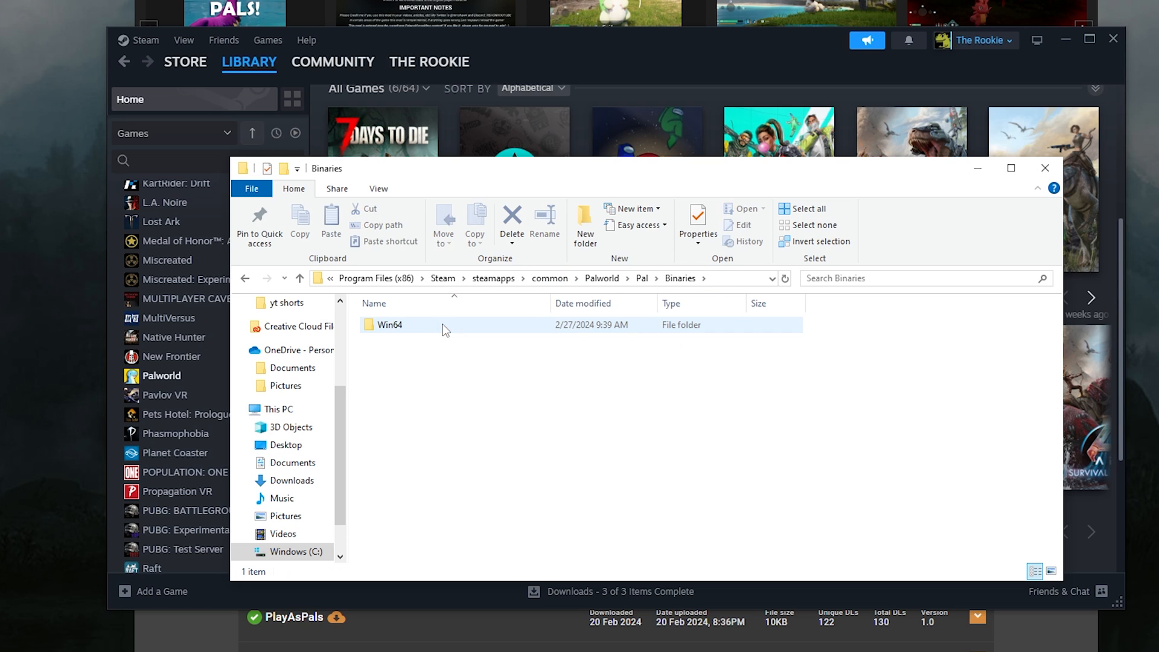
double_click(390, 325)
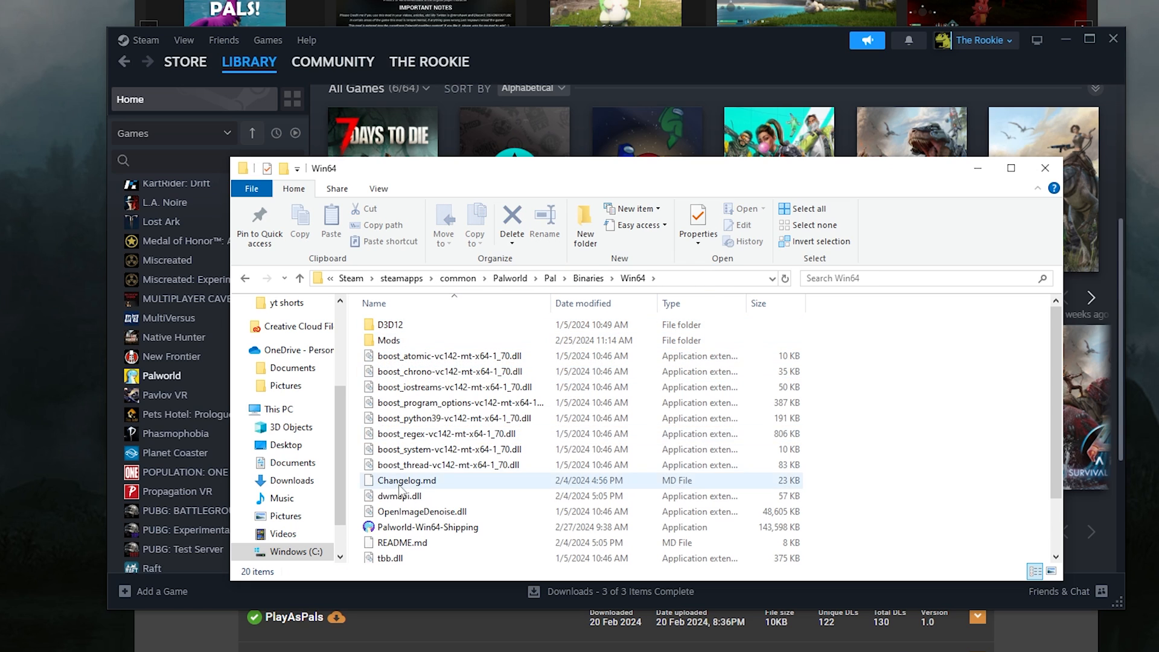
scroll("down", 3)
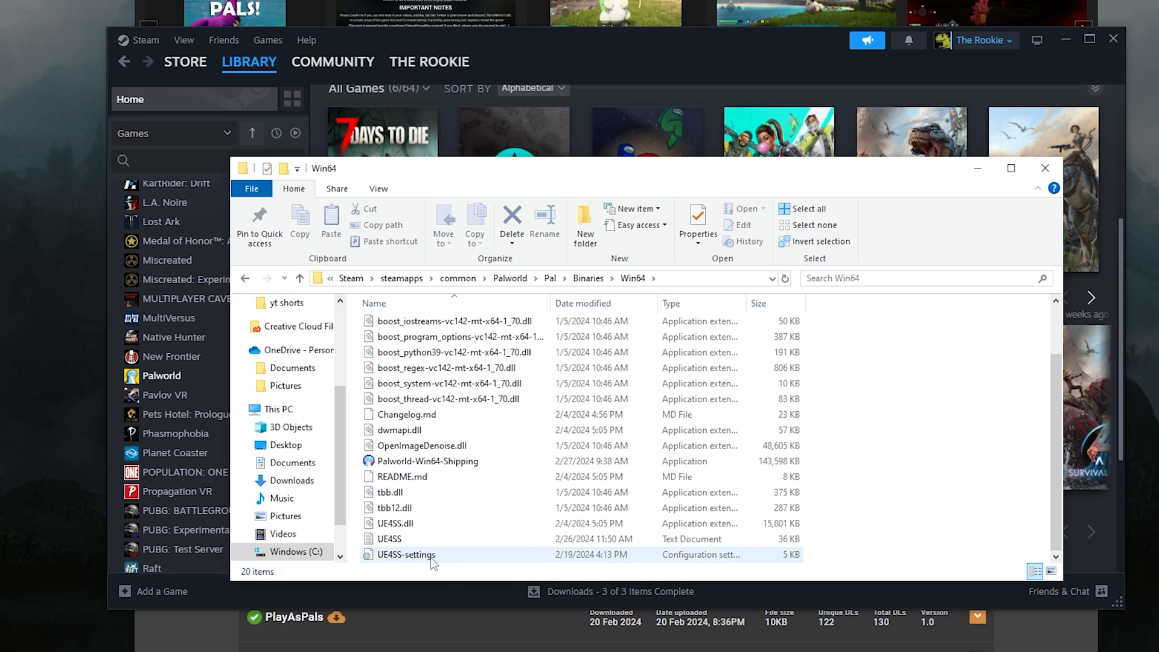
double_click(405, 554)
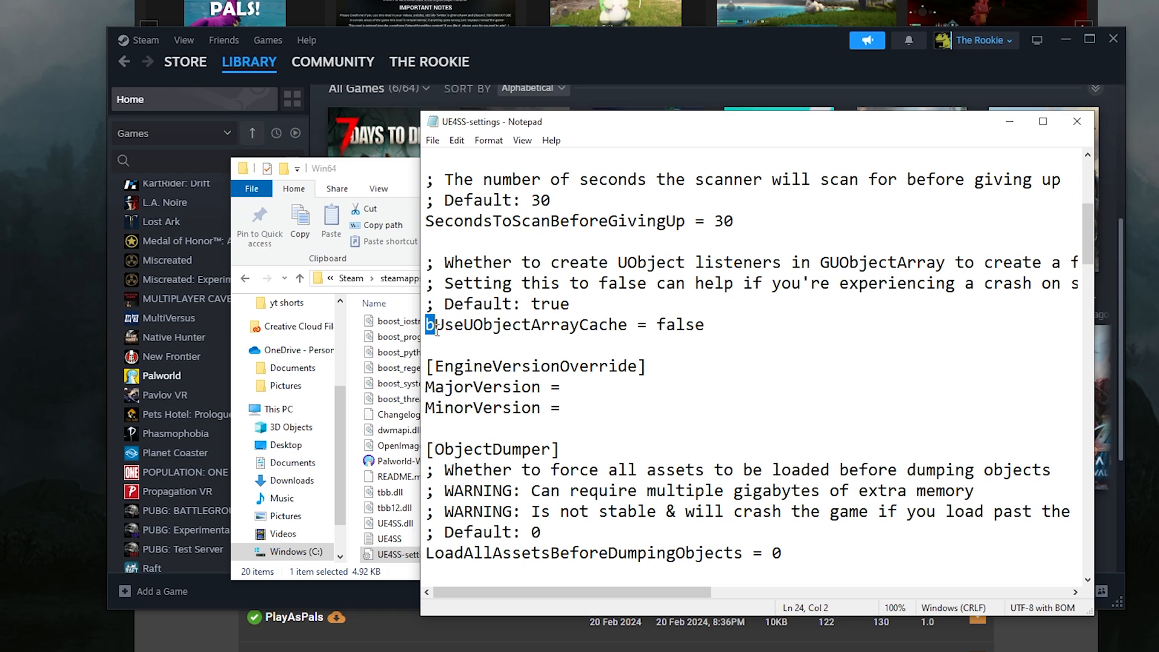
- Set bUseUObjectArrayCache = false in UE4SS-settings and close the file
double_click(525, 325)
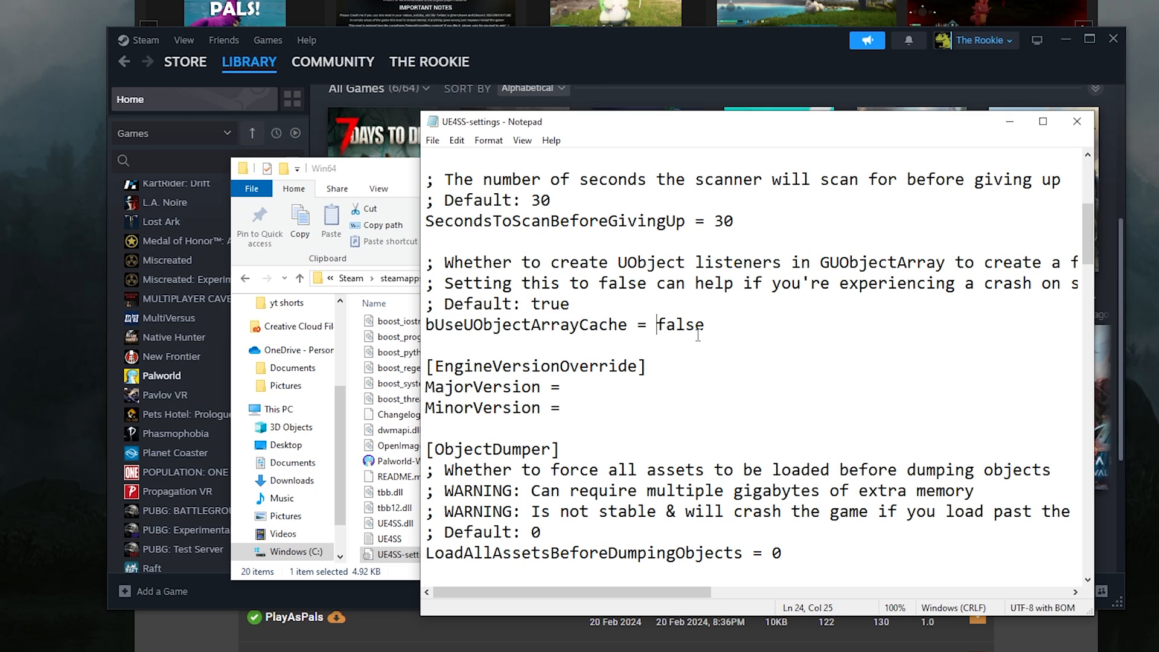
mouse_move(651, 325)
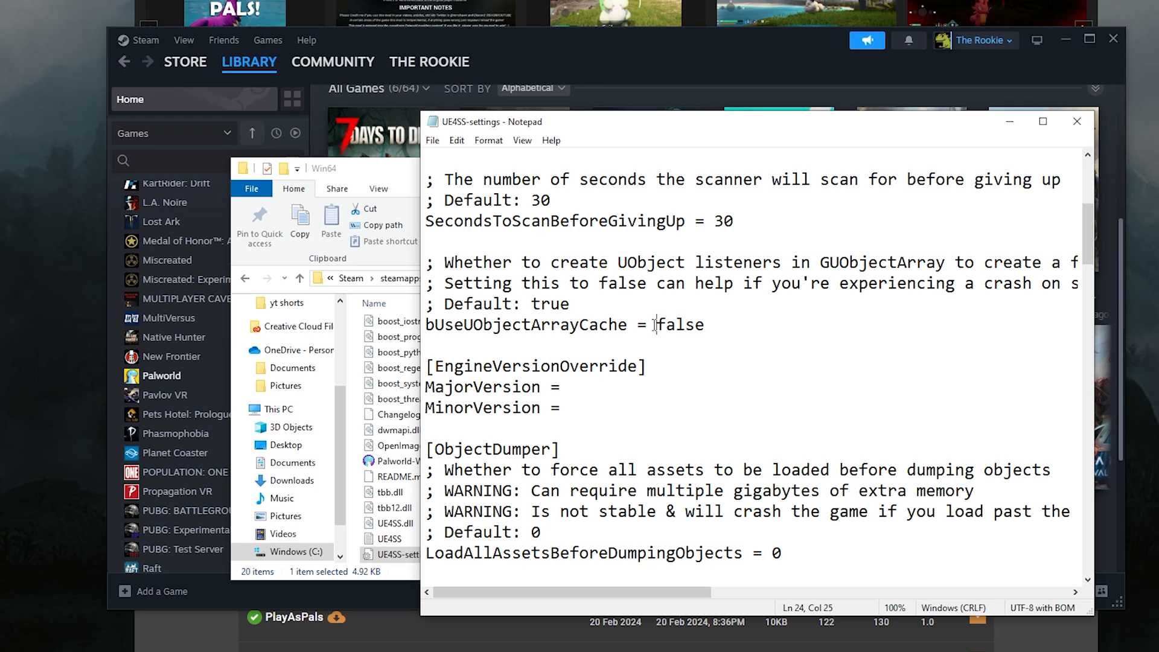
left_click(432, 140)
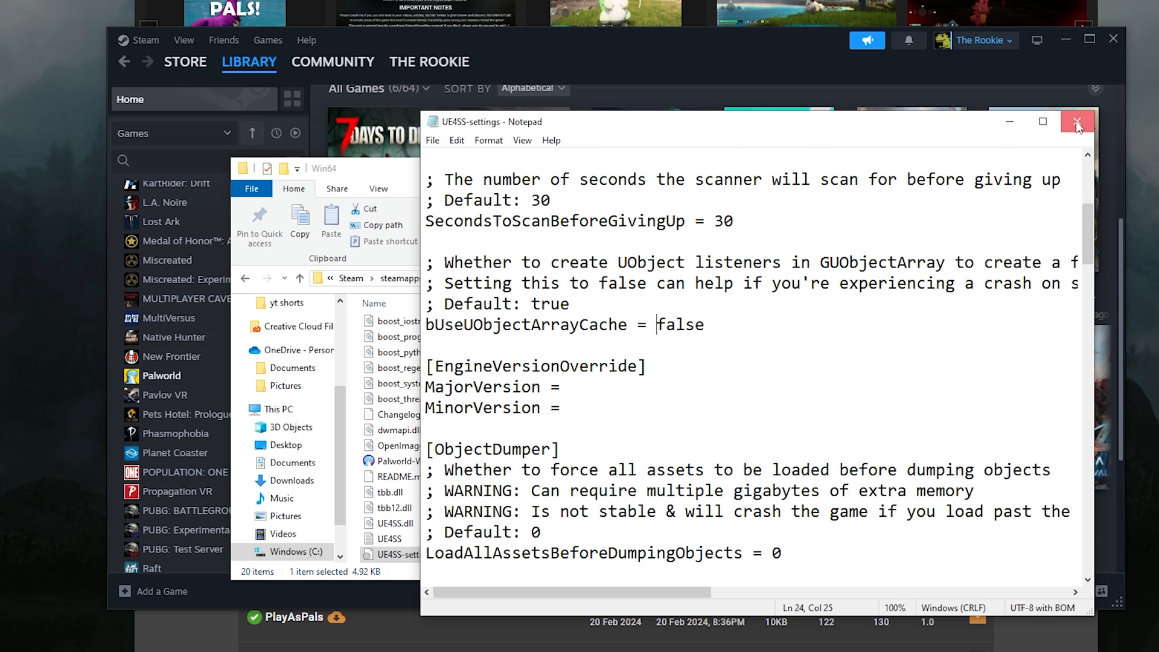
left_click(1077, 121)
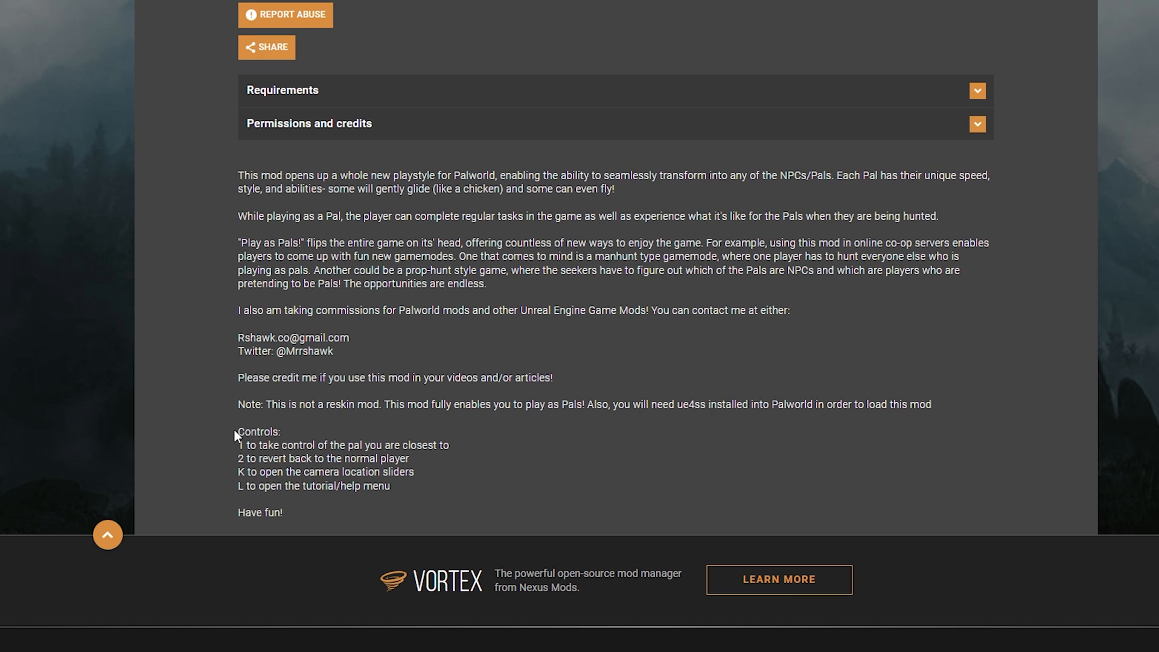
left_click_drag(238, 431, 390, 485)
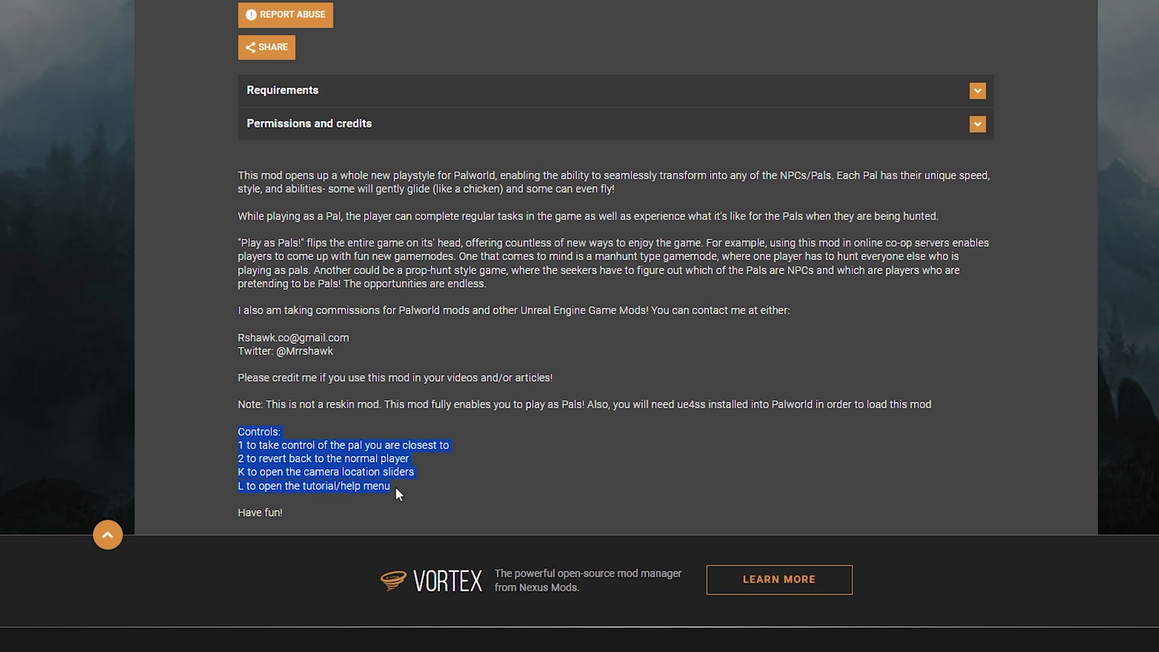
left_click(197, 432)
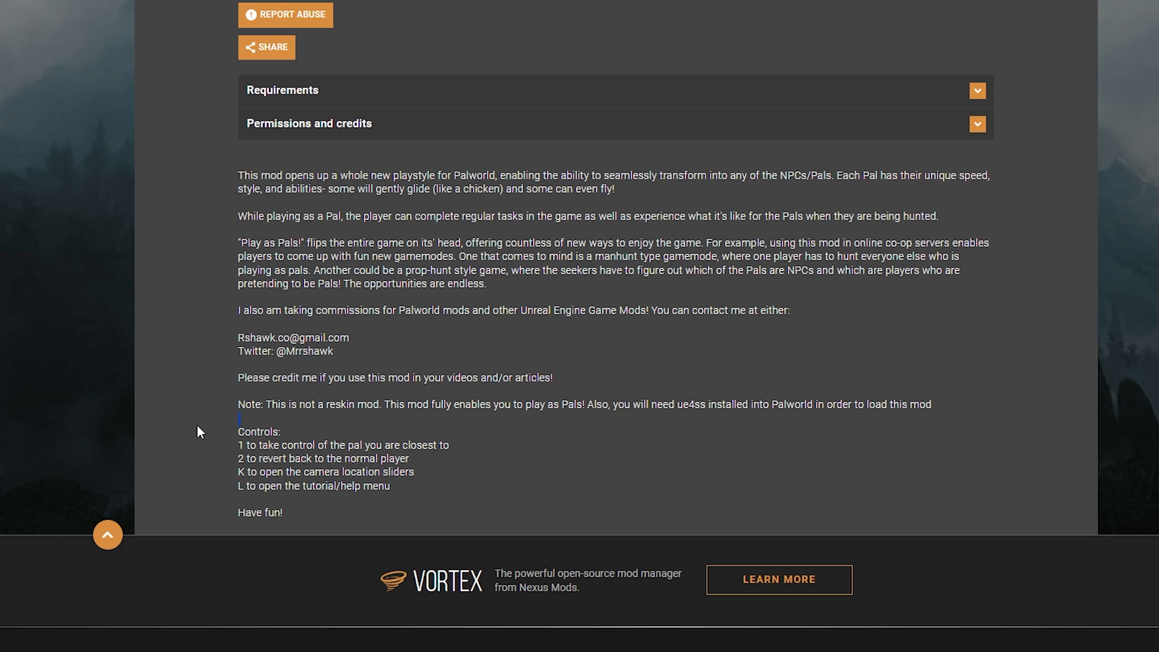
mouse_move(233, 417)
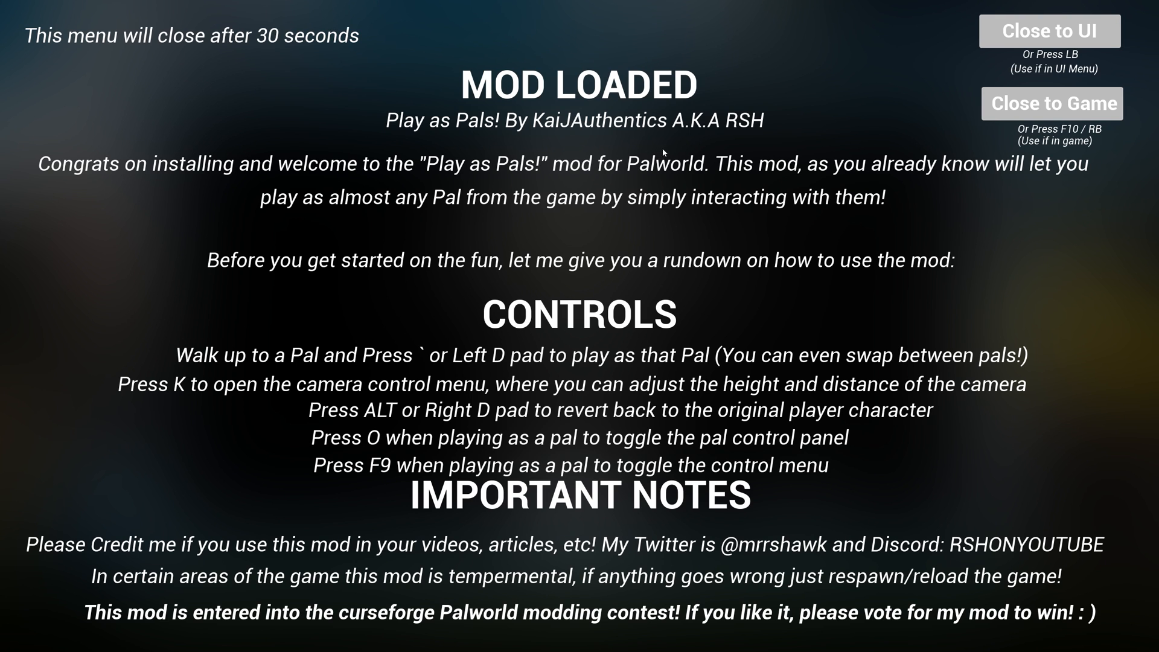
mouse_move(529, 308)
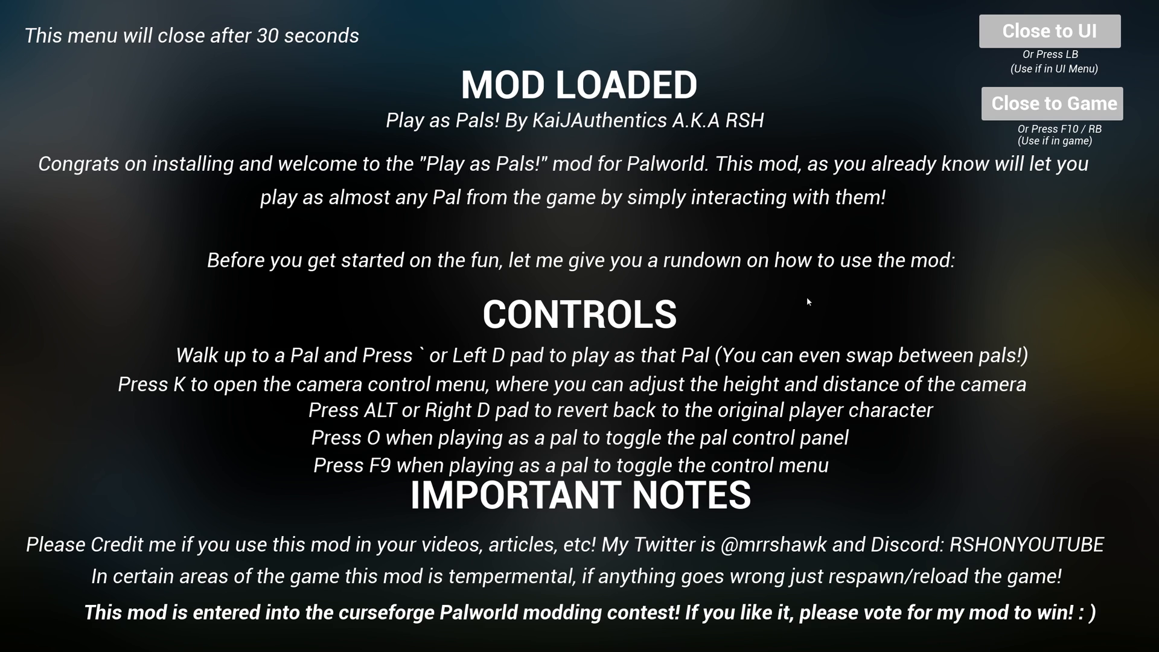
mouse_move(640, 450)
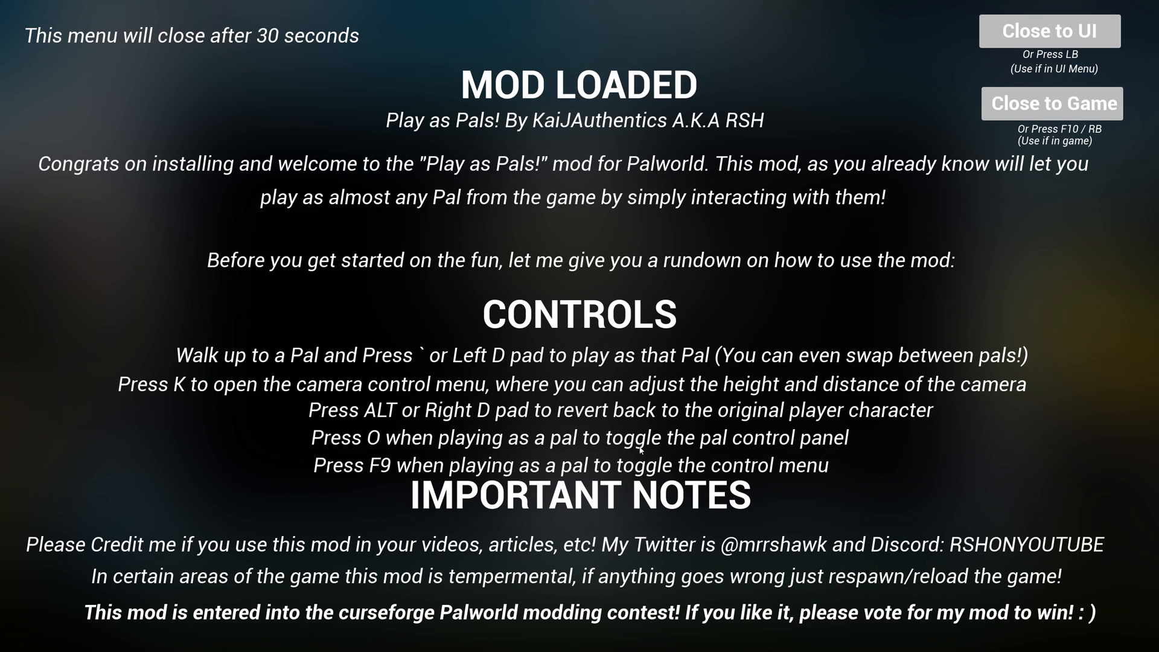
mouse_move(388, 430)
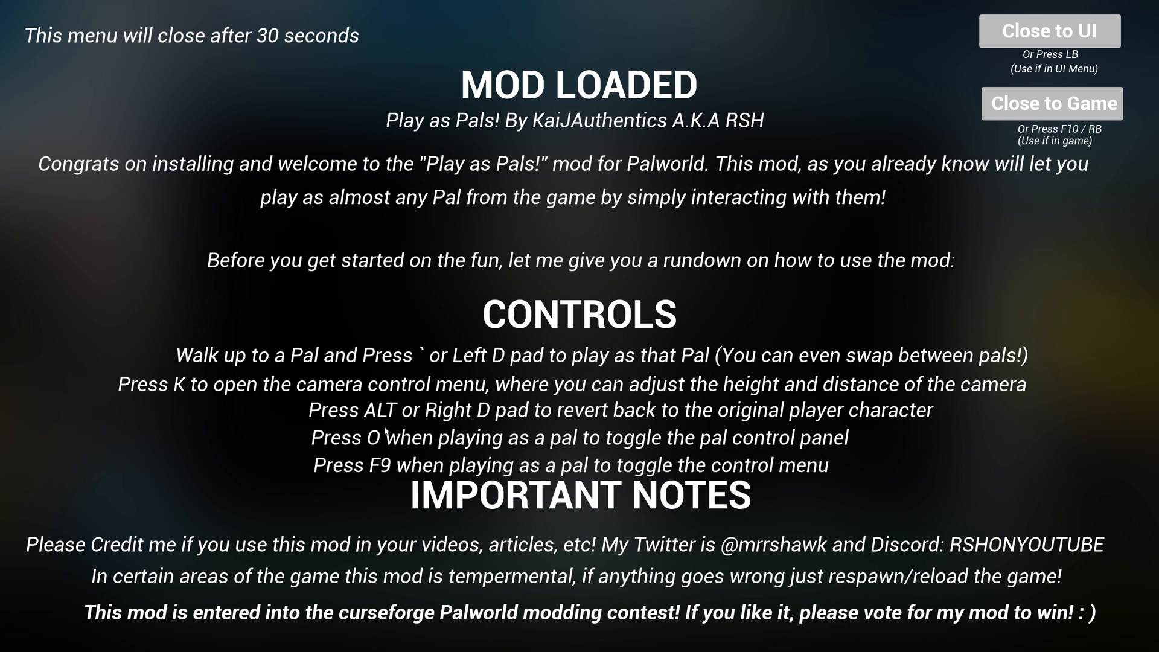